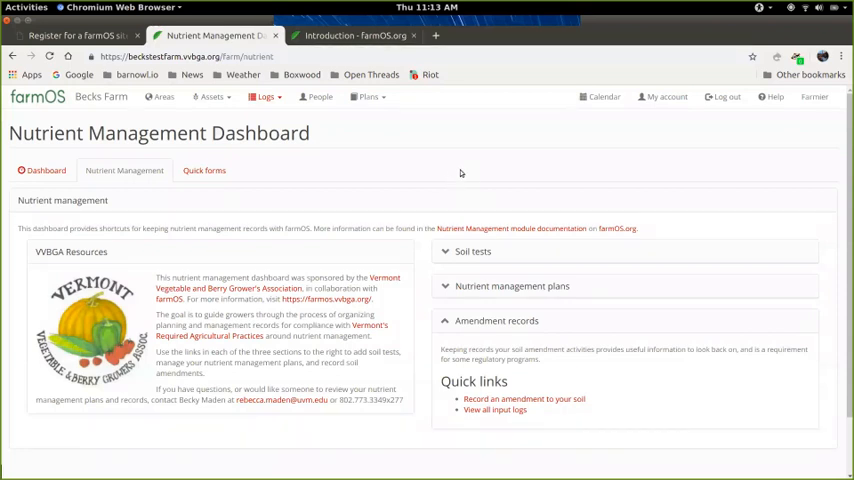
pyautogui.moveTo(470, 174)
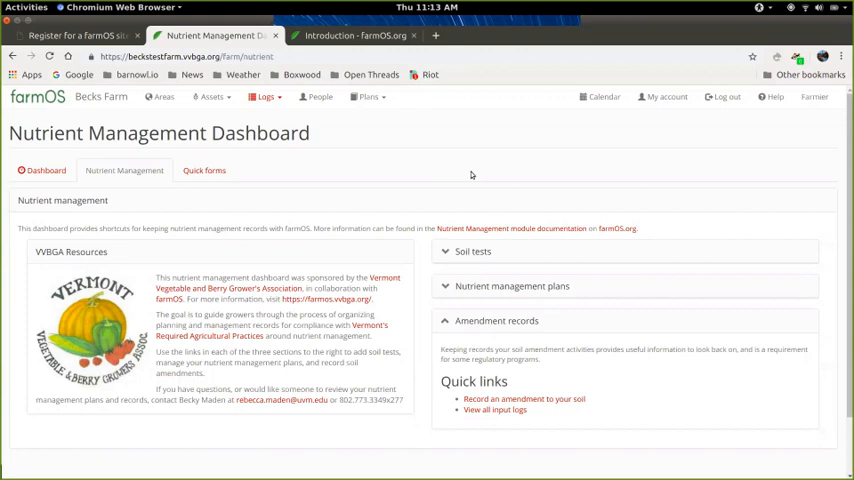
pyautogui.moveTo(352, 142)
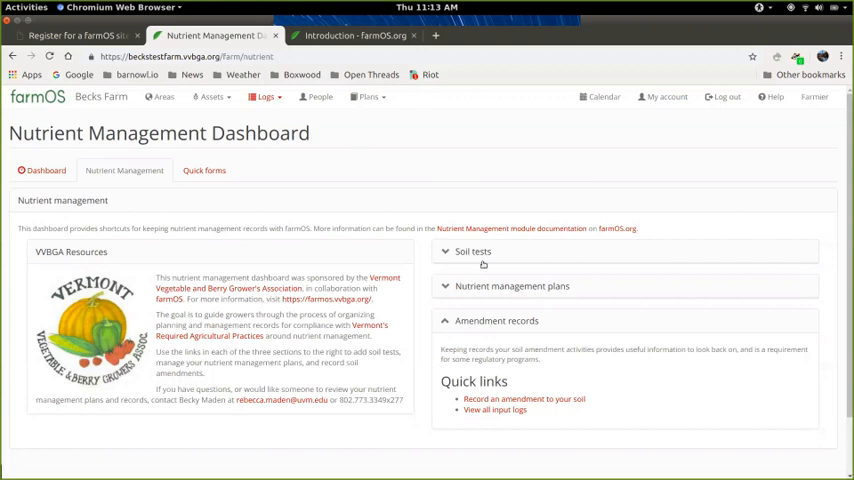
# Start a soil amendment from Soil tests with 'Blueberry field' as the area name
pyautogui.click(472, 252)
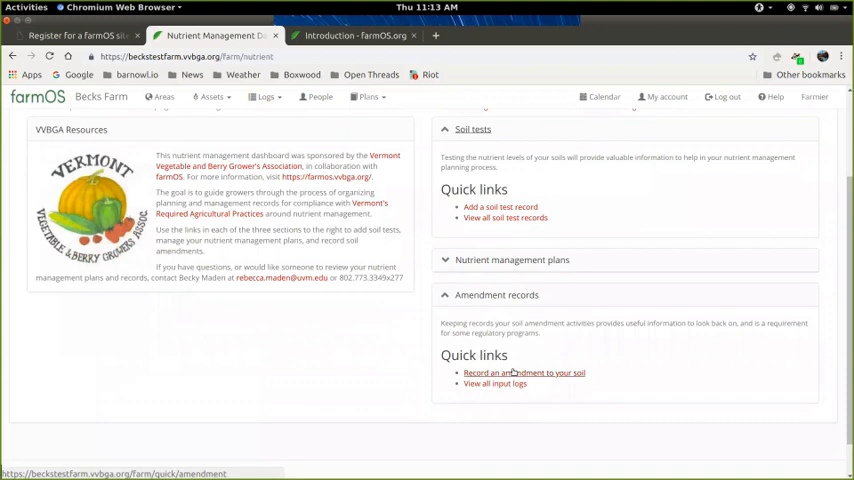
pyautogui.click(524, 372)
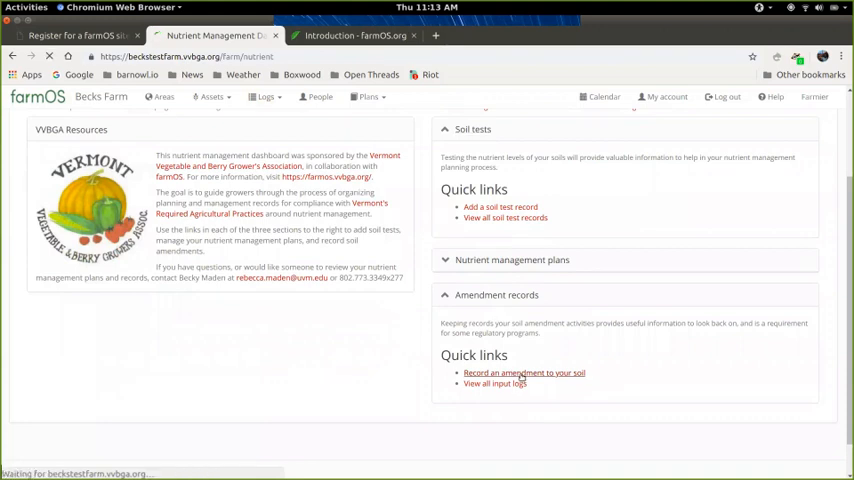
pyautogui.click(524, 372)
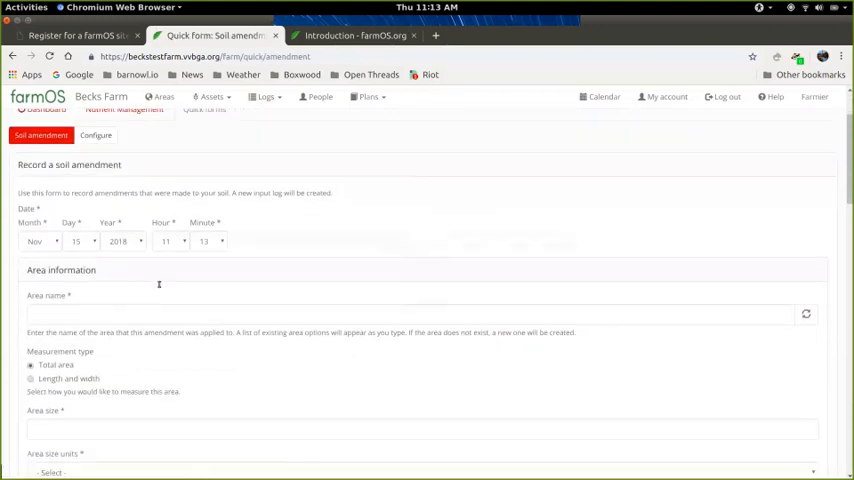
pyautogui.scroll(-3)
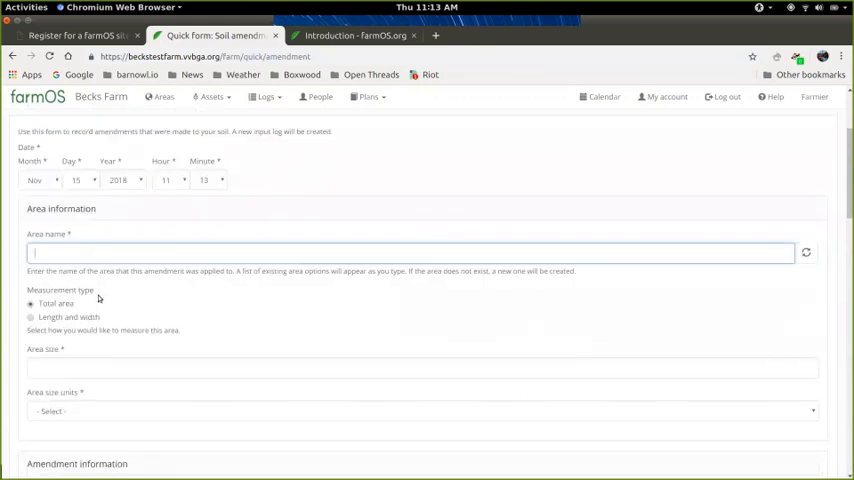
pyautogui.write('fie')
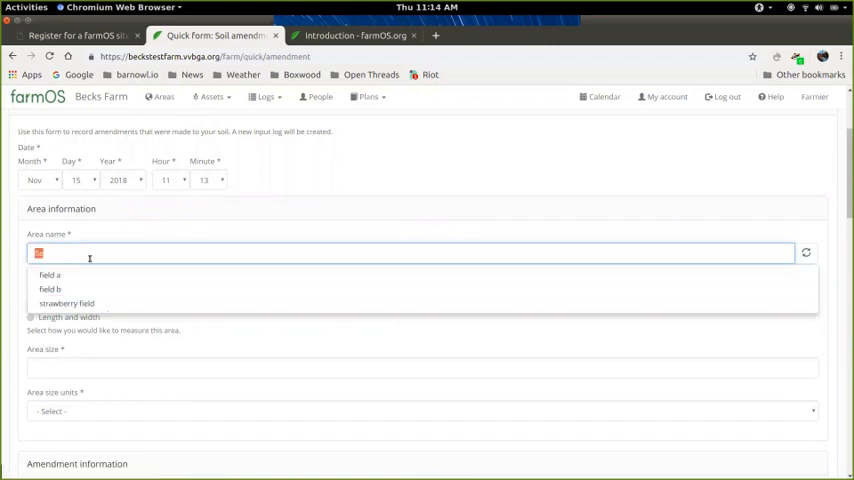
pyautogui.write('Blueberry fi')
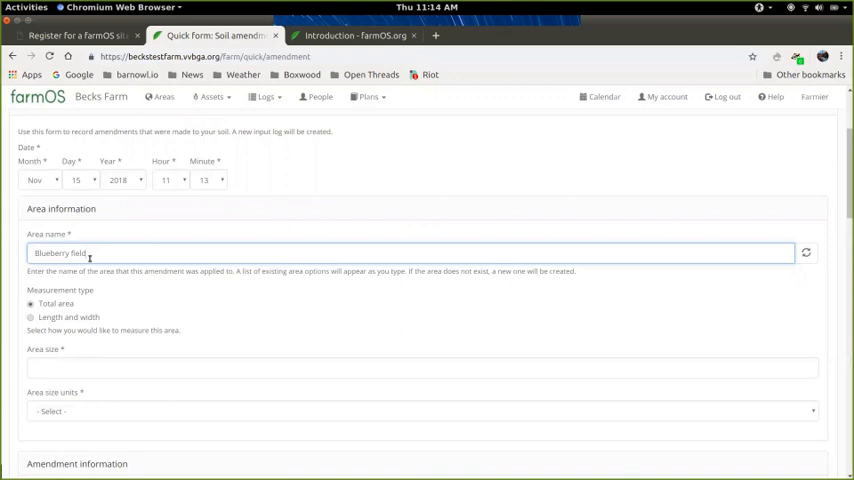
# Show the Inputs logs listing past soil amendments like cabbage bed and strawberry field
pyautogui.click(264, 96)
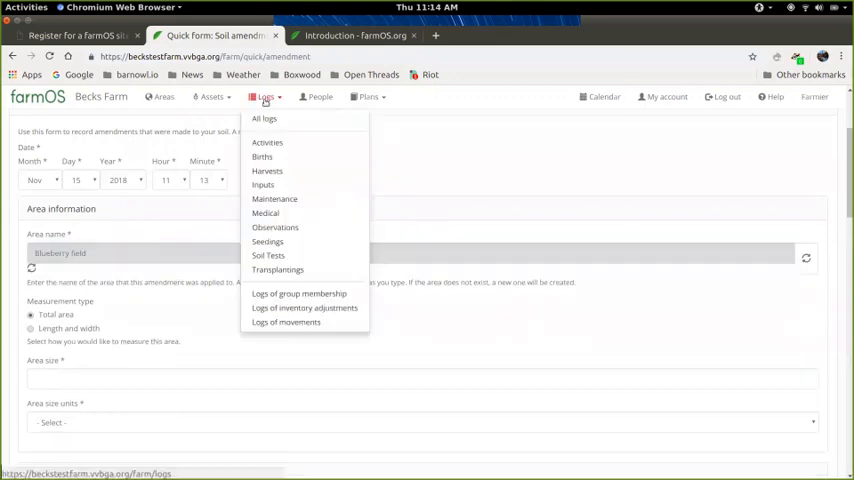
pyautogui.click(262, 184)
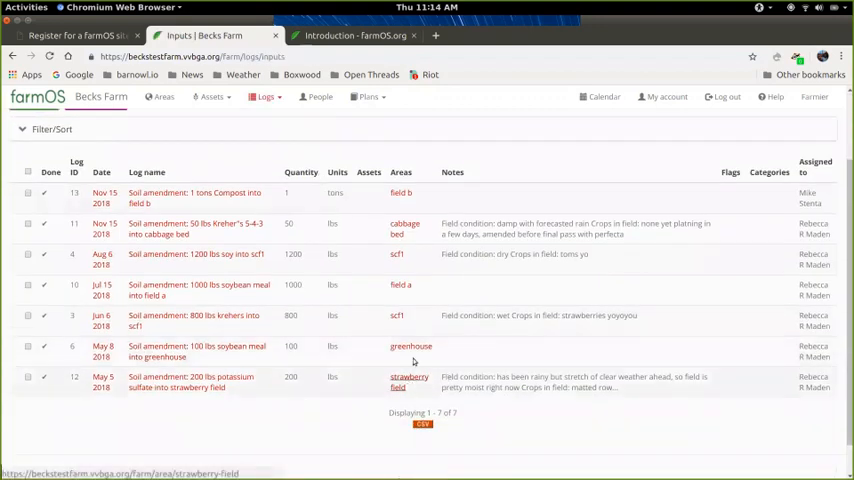
pyautogui.moveTo(398, 316)
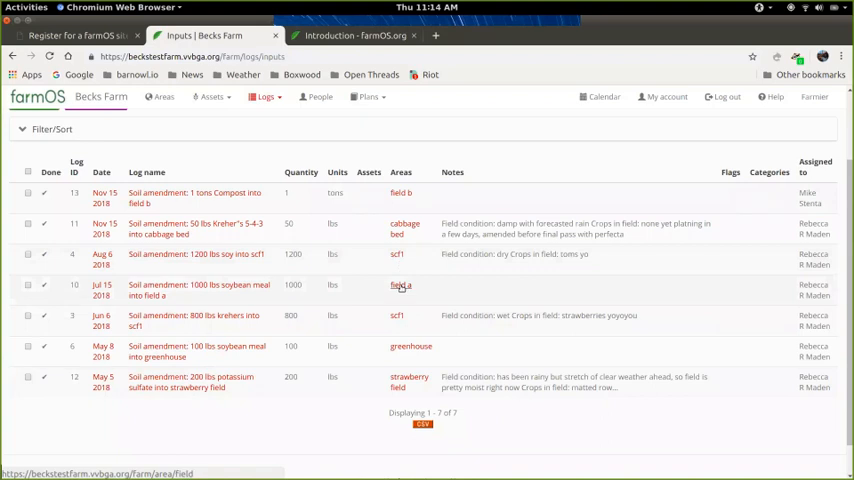
pyautogui.moveTo(400, 288)
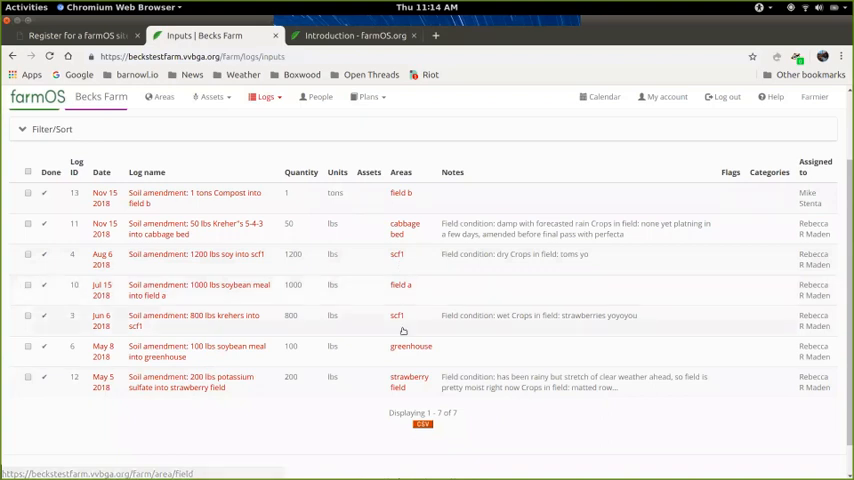
pyautogui.moveTo(408, 382)
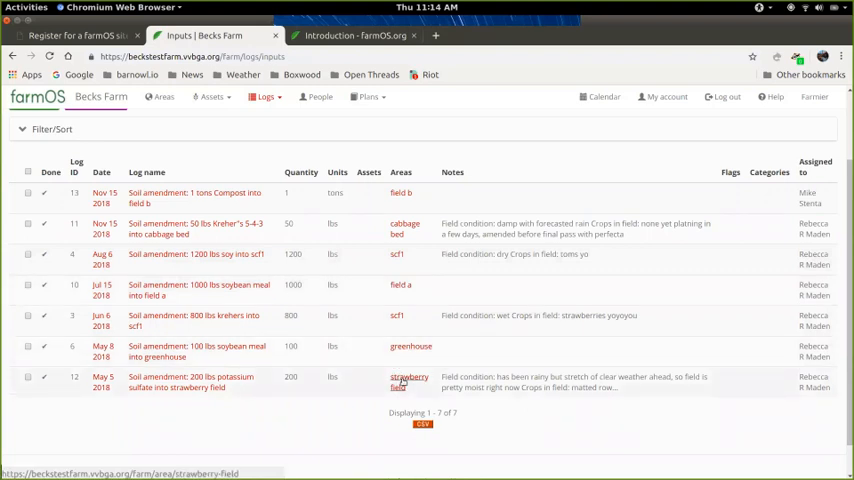
# Review strawberry field's 200 lbs potassium sulfate input, then head to the Areas overview
pyautogui.click(408, 382)
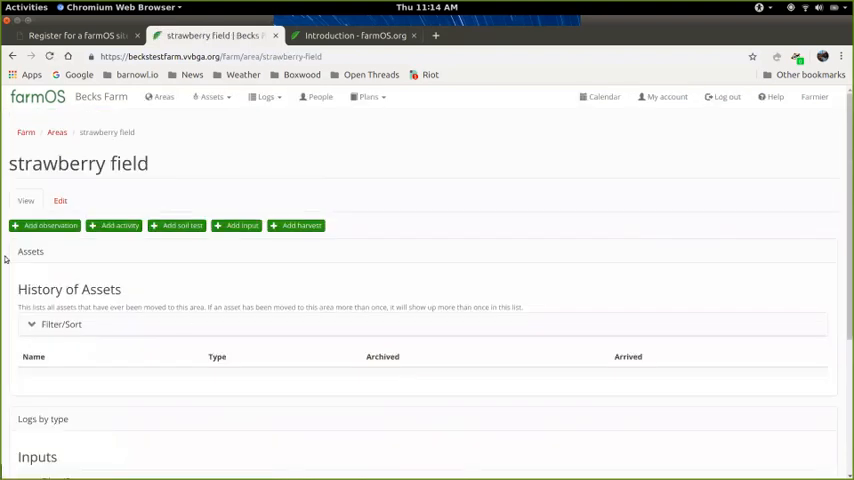
pyautogui.doubleClick(104, 164)
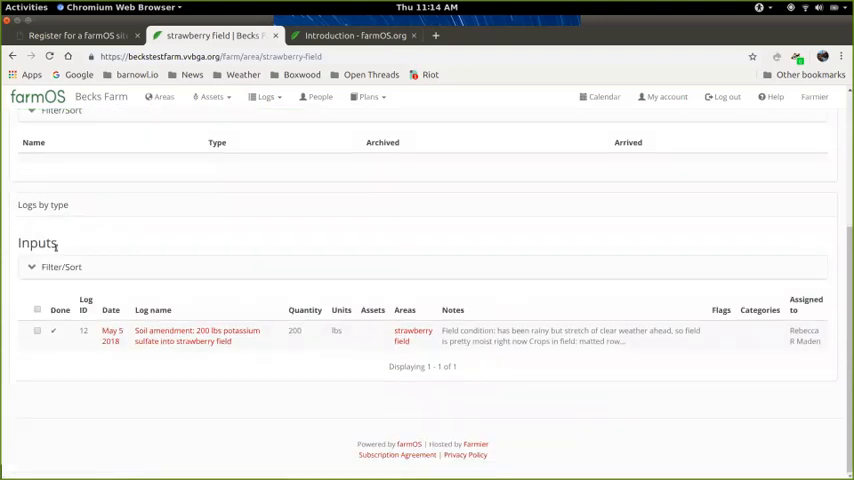
pyautogui.moveTo(196, 336)
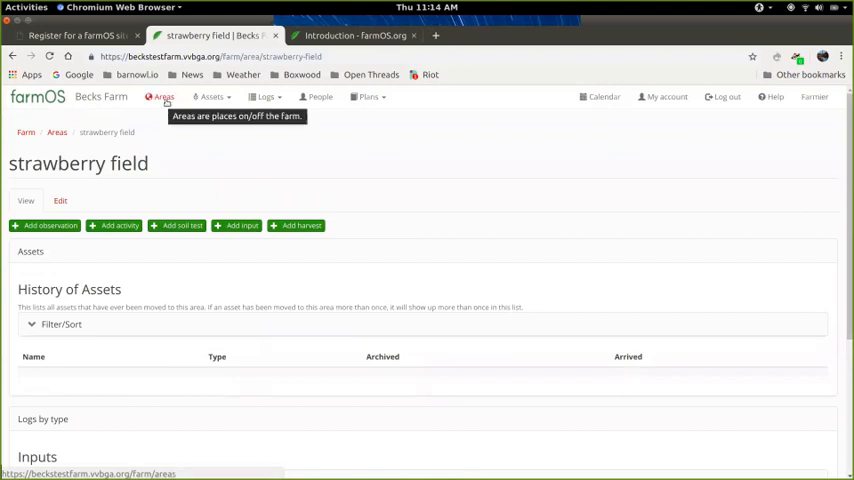
pyautogui.click(160, 96)
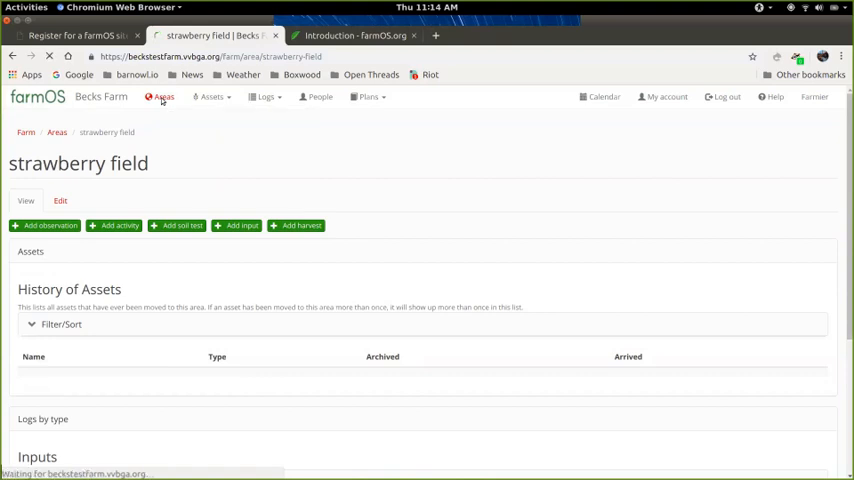
# Load the Areas overview with the farm map and hierarchy of cabbage bed, greenhouse and strawberry field
pyautogui.click(164, 96)
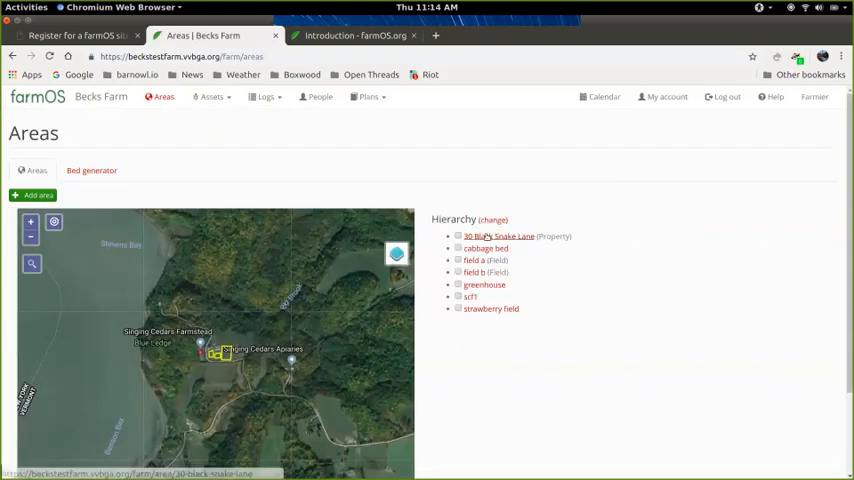
pyautogui.moveTo(484, 284)
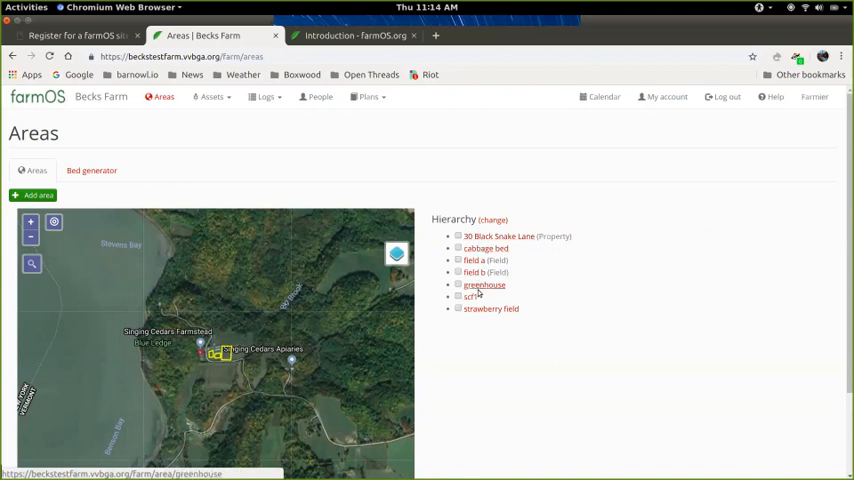
pyautogui.moveTo(490, 308)
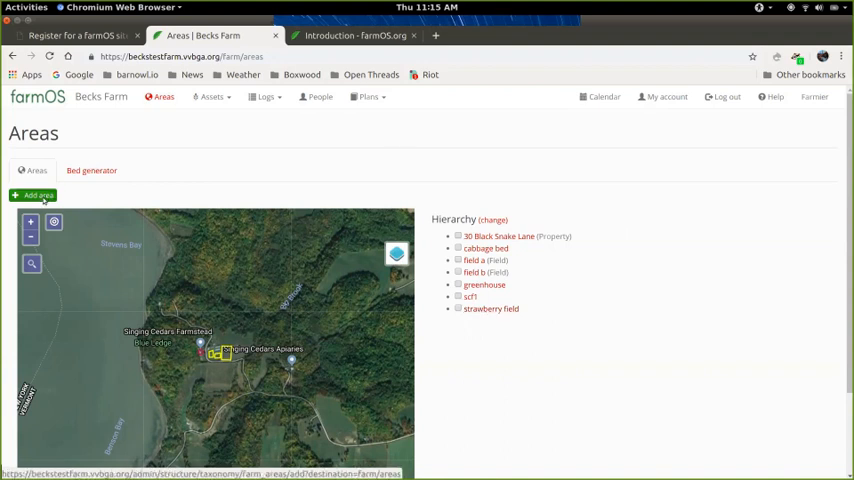
# Add a new area named Field C with area type Field, reaching its geometry map
pyautogui.click(38, 196)
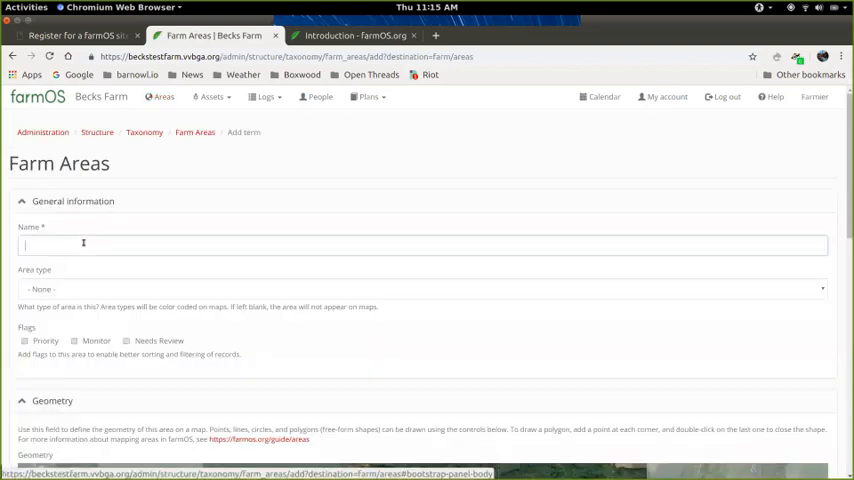
pyautogui.write('Field C')
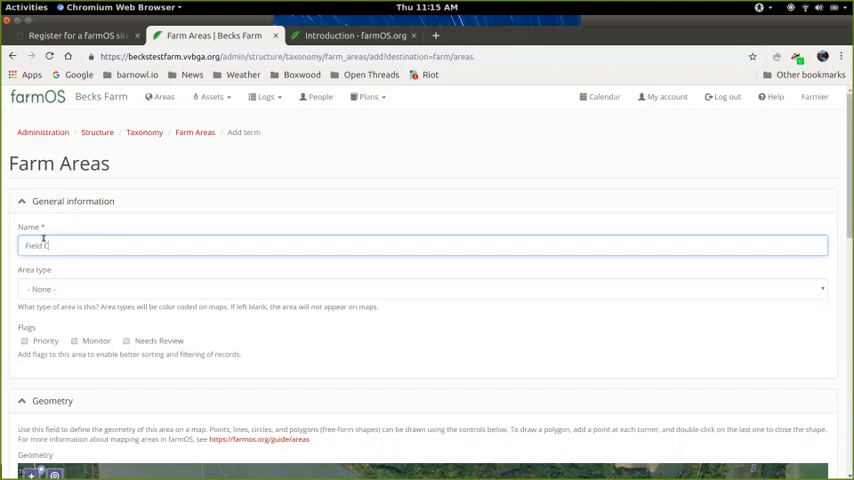
pyautogui.click(424, 288)
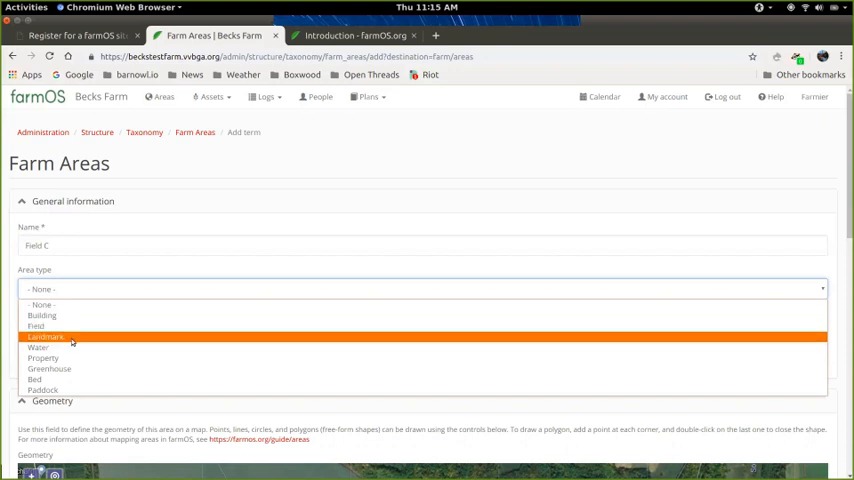
pyautogui.moveTo(68, 368)
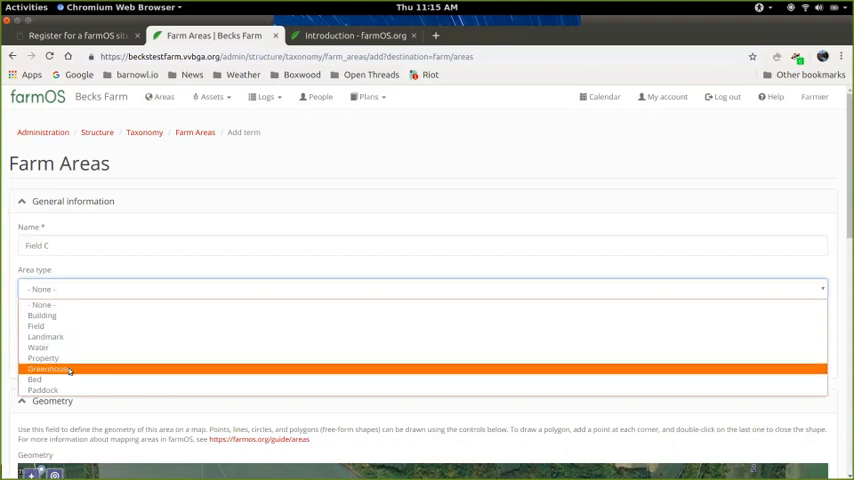
pyautogui.moveTo(44, 390)
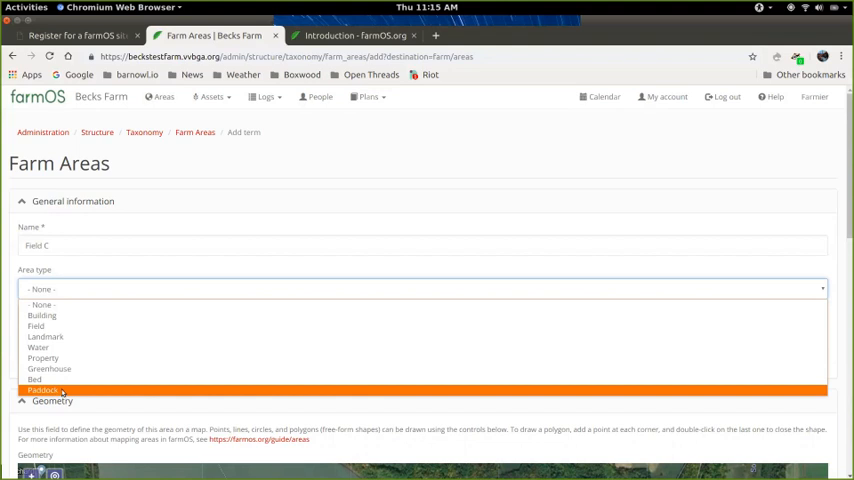
pyautogui.moveTo(36, 326)
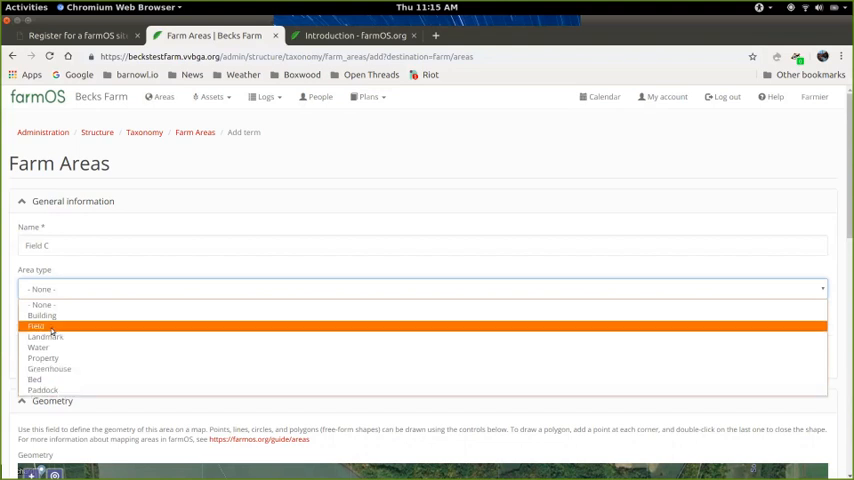
pyautogui.click(36, 326)
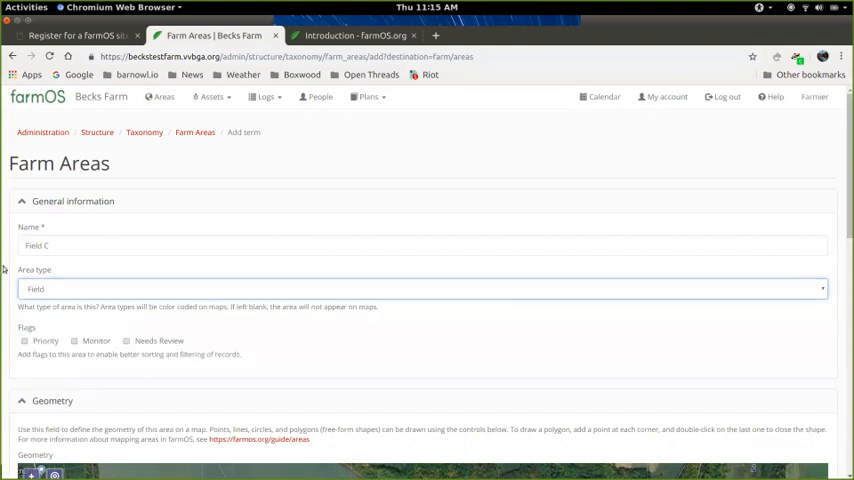
pyautogui.scroll(-3)
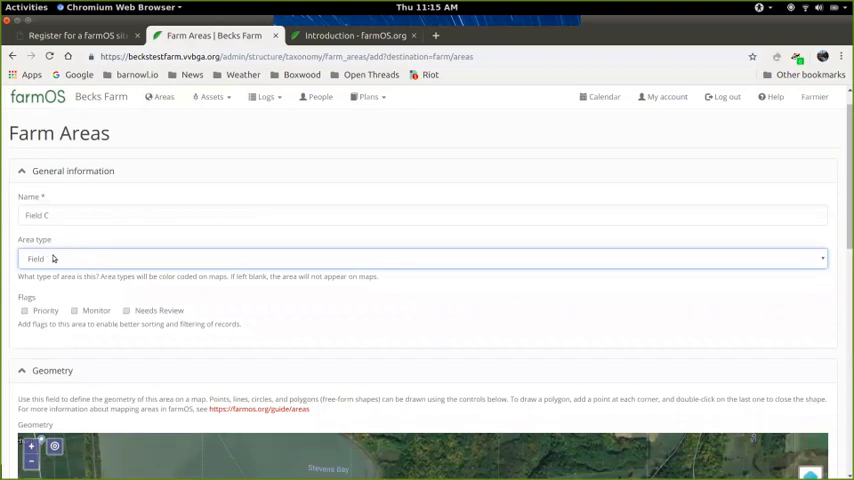
pyautogui.moveTo(12, 246)
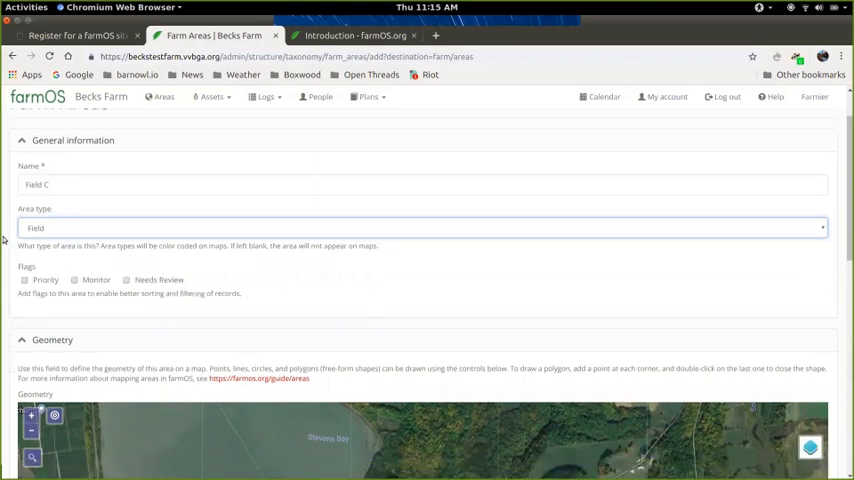
pyautogui.click(420, 228)
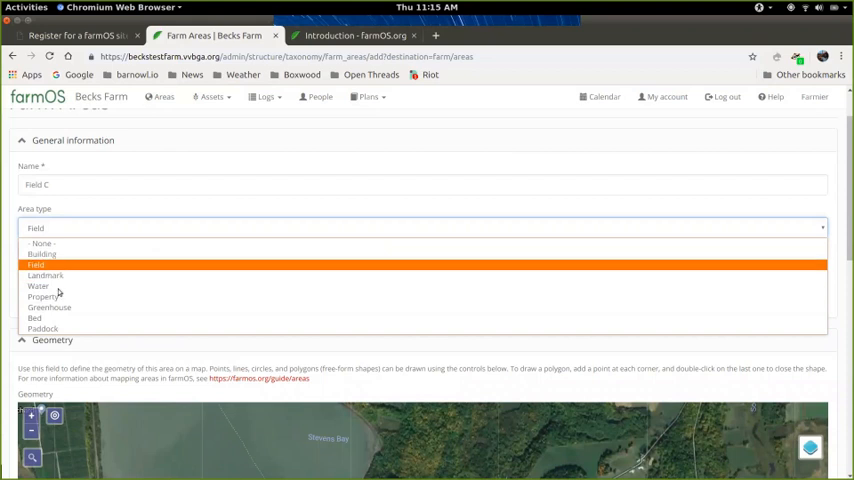
pyautogui.moveTo(60, 328)
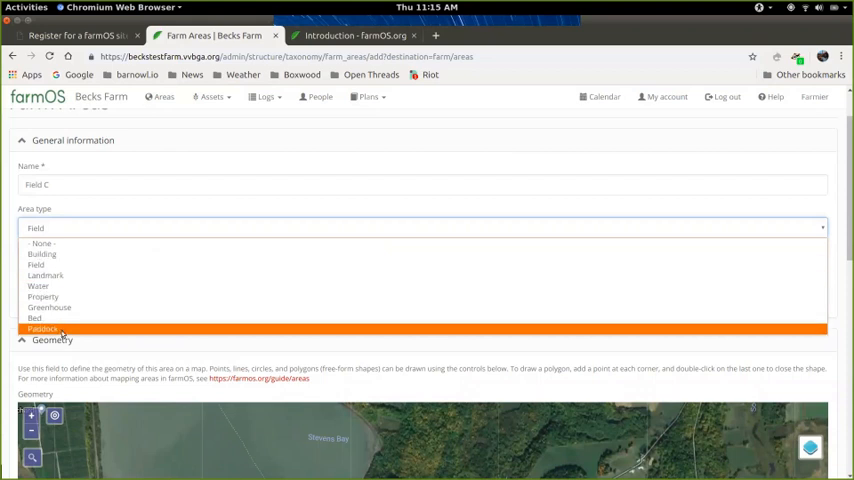
pyautogui.click(36, 264)
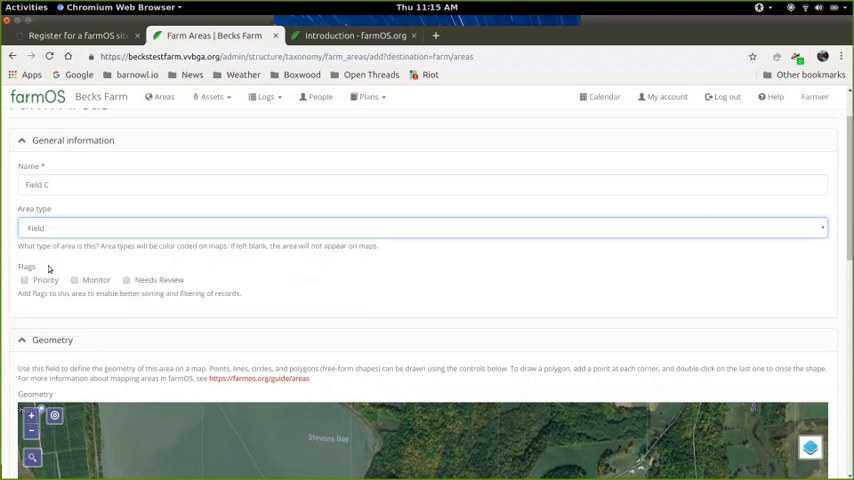
pyautogui.scroll(-3)
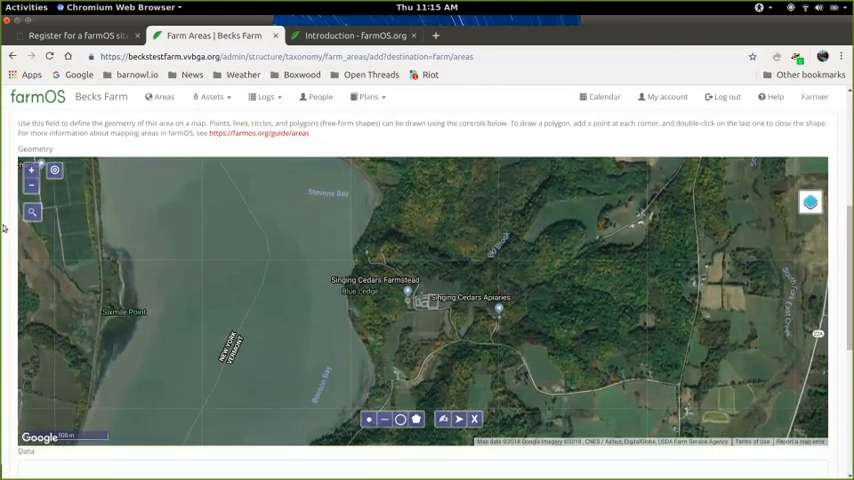
pyautogui.moveTo(492, 356)
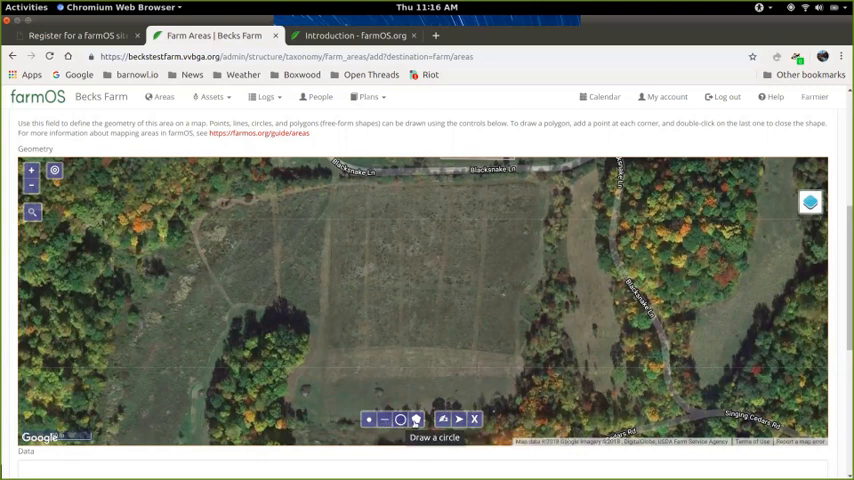
pyautogui.moveTo(400, 418)
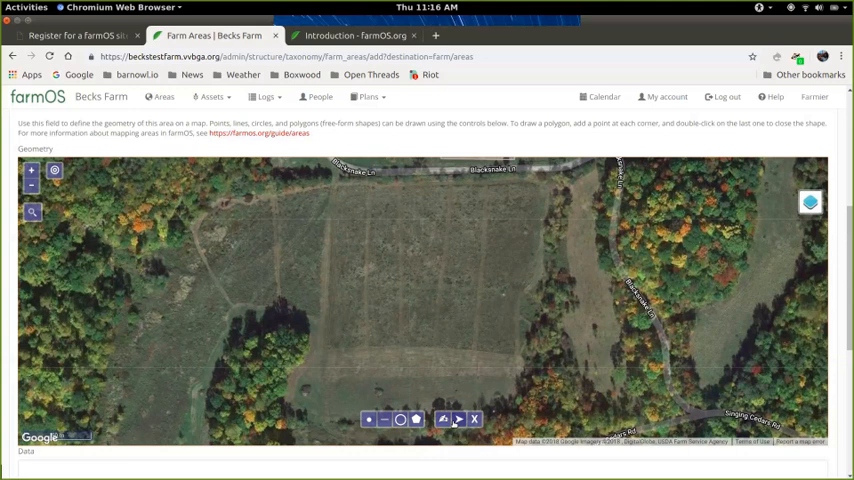
pyautogui.moveTo(458, 420)
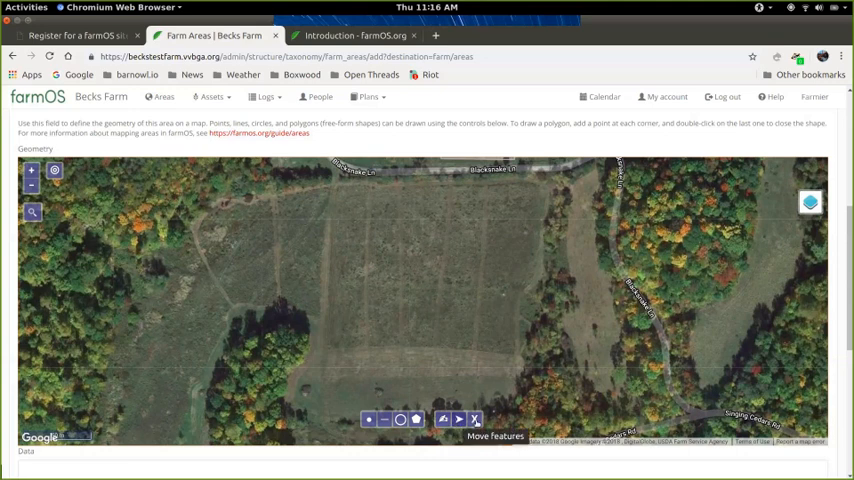
pyautogui.moveTo(474, 420)
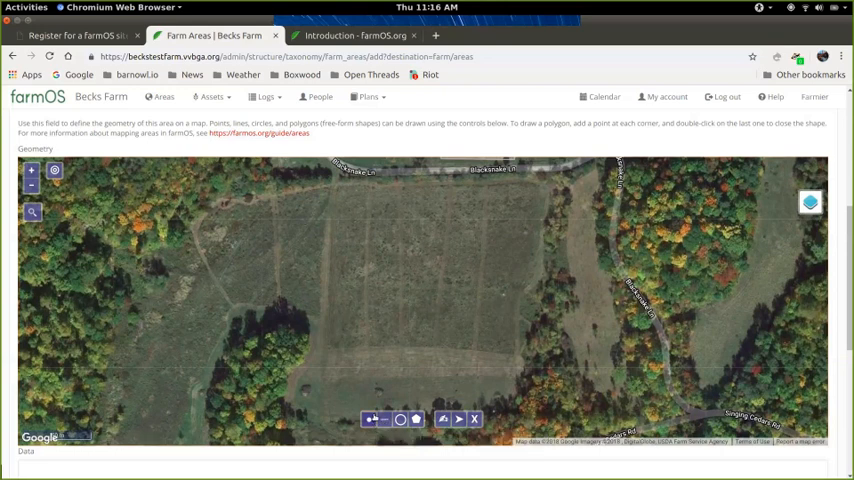
# Draw a polygon outlining the open field parcel on the Field C map with four corner points
pyautogui.click(366, 270)
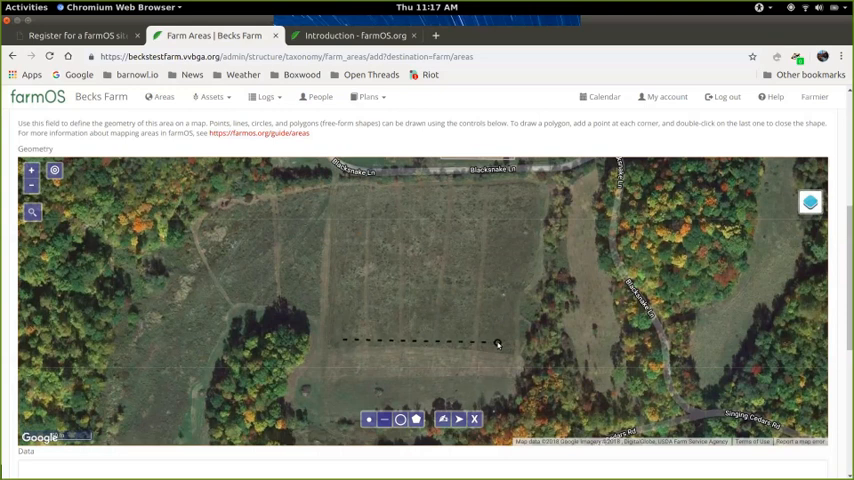
pyautogui.click(502, 284)
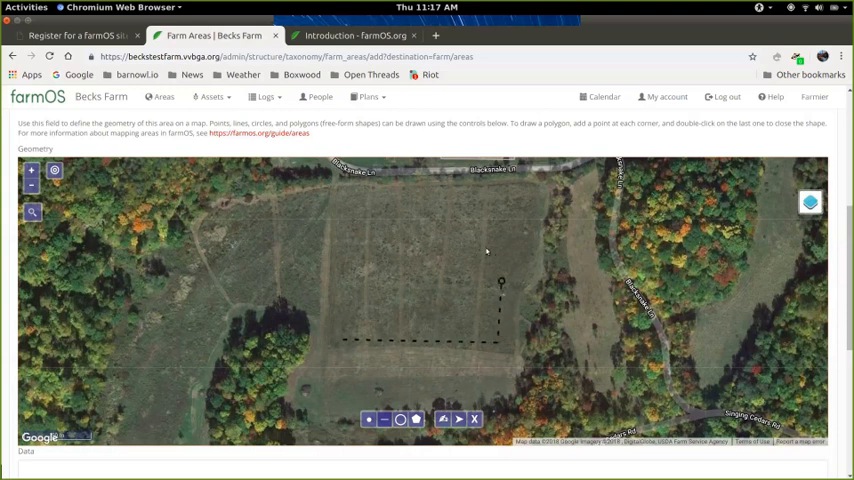
pyautogui.click(470, 246)
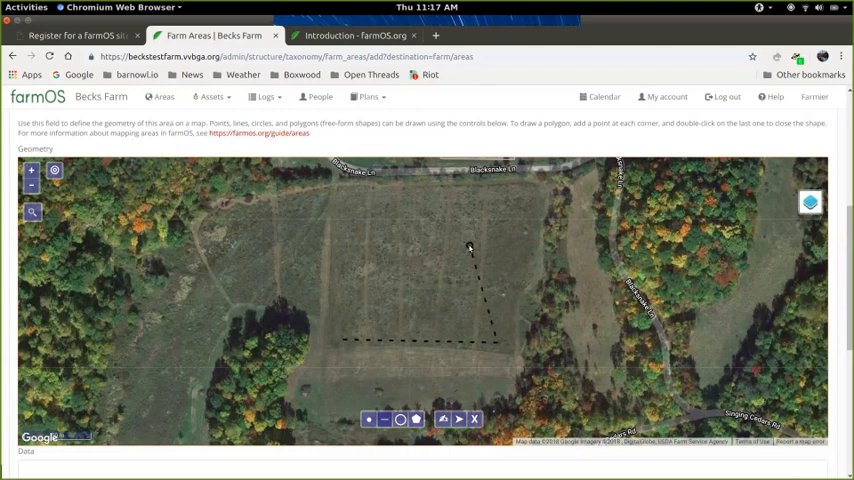
pyautogui.click(398, 224)
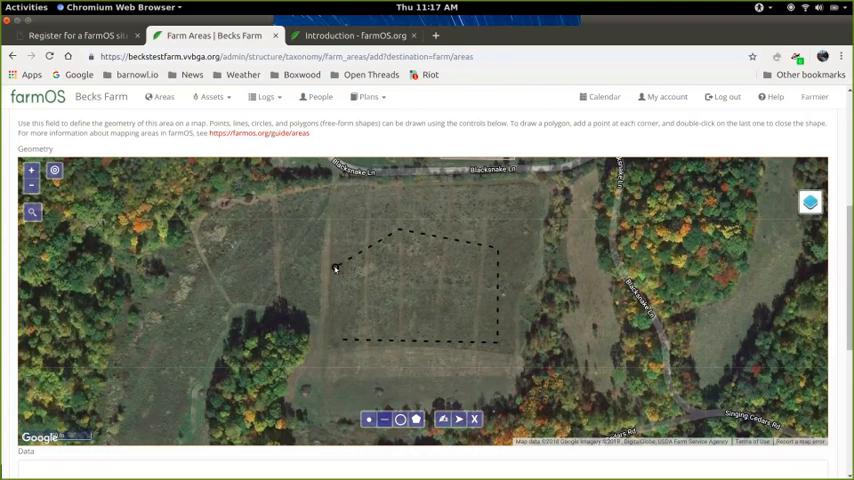
pyautogui.click(336, 266)
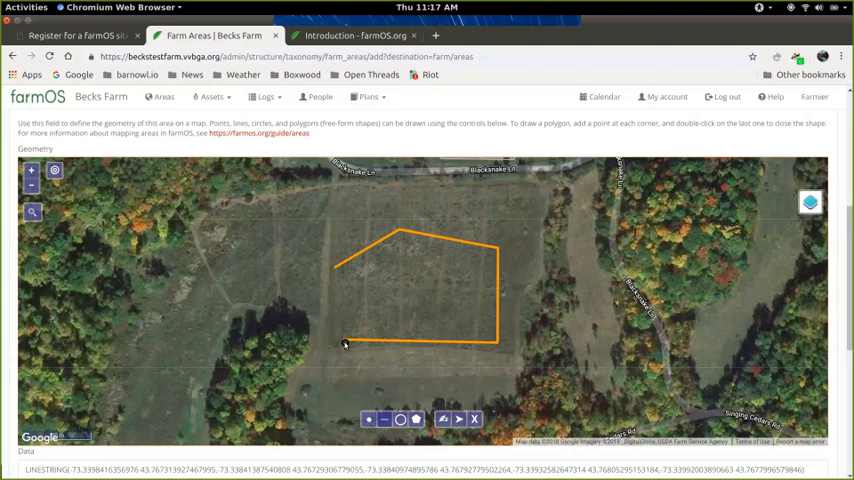
pyautogui.moveTo(380, 356)
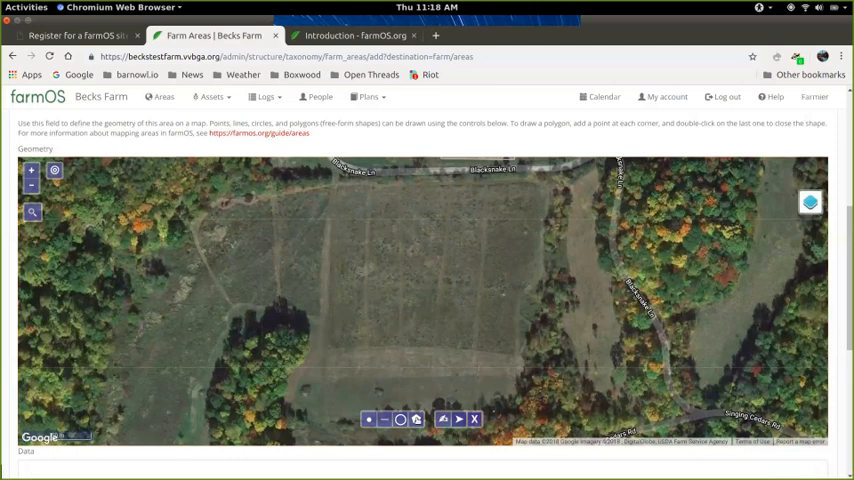
pyautogui.moveTo(416, 420)
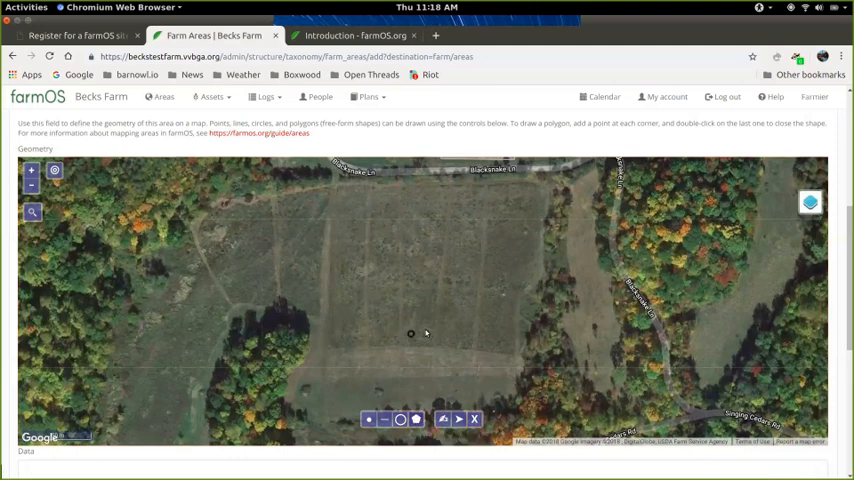
# Drag out a larger pentagon-shaped outline enclosing the field using the circle tool
pyautogui.click(520, 258)
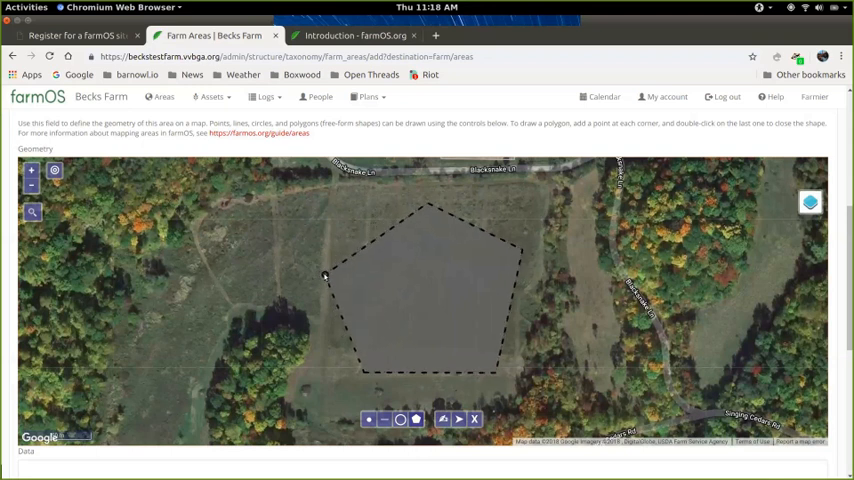
pyautogui.moveTo(324, 276); pyautogui.dragTo(340, 244)
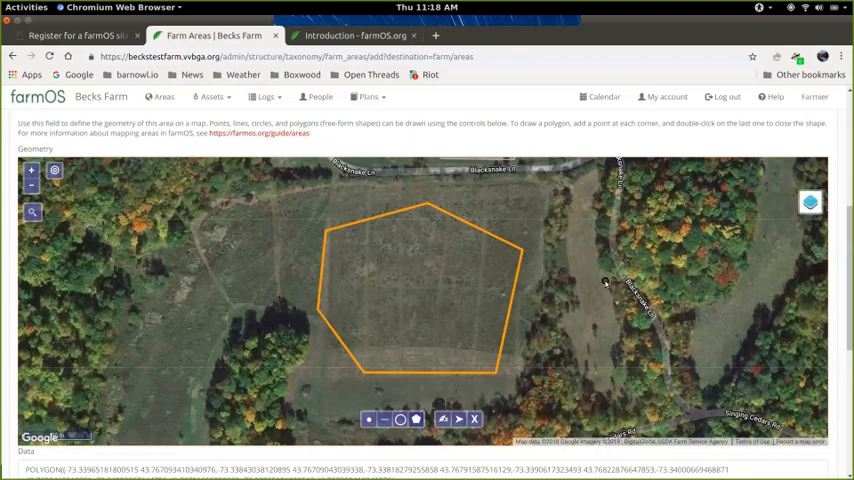
pyautogui.moveTo(600, 294)
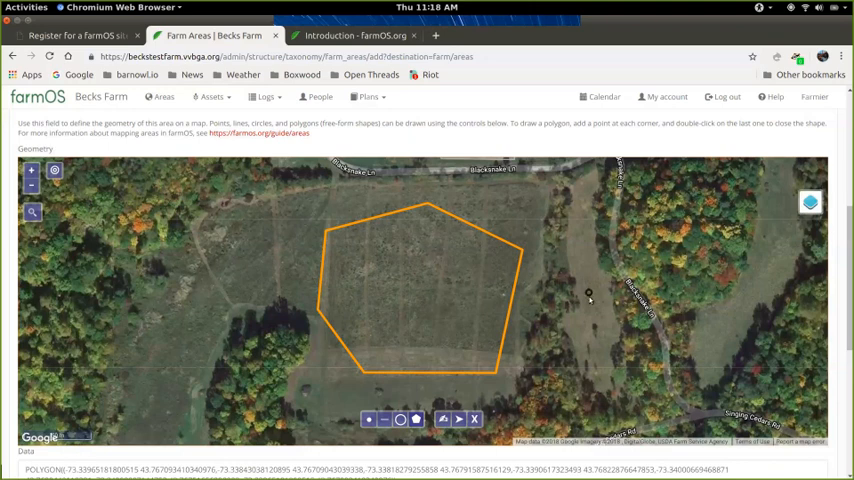
pyautogui.moveTo(600, 276)
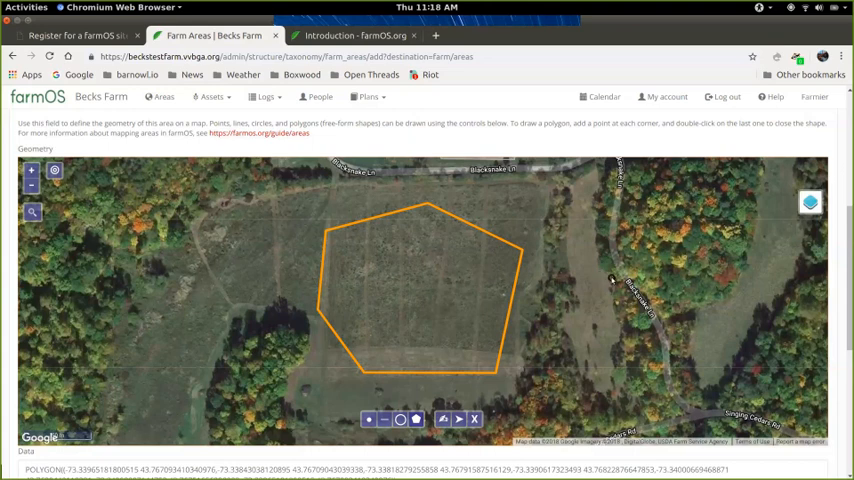
pyautogui.moveTo(576, 324)
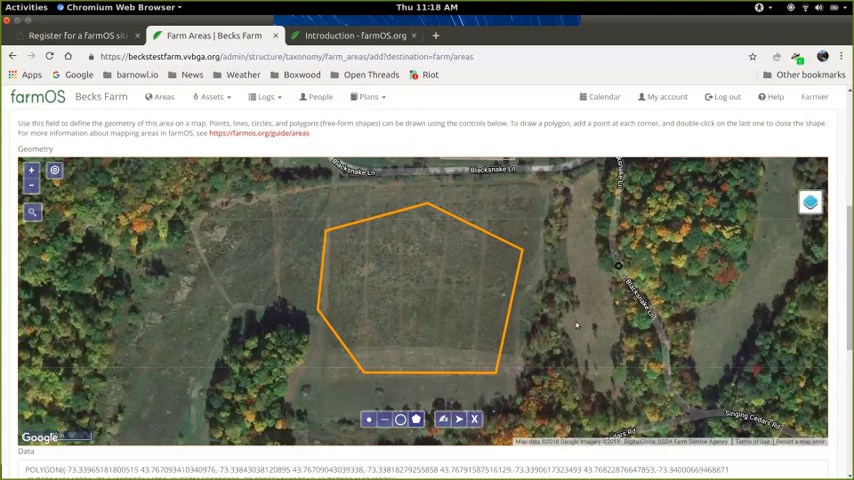
pyautogui.moveTo(444, 420)
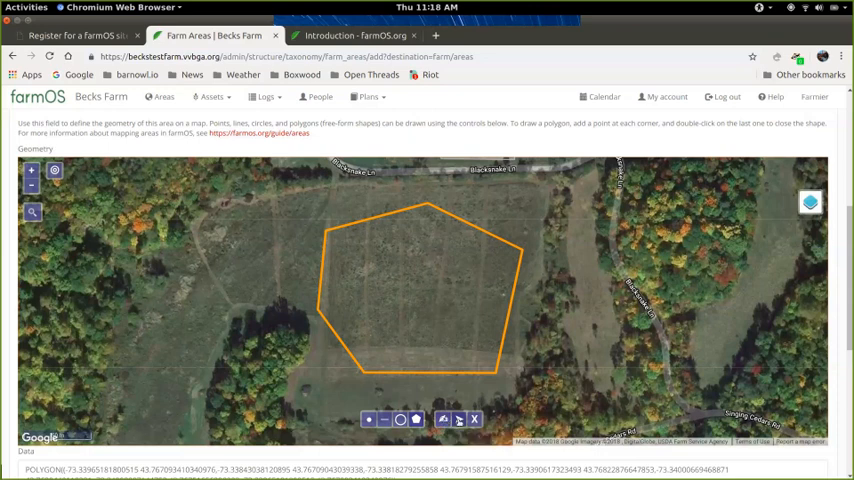
pyautogui.moveTo(444, 420)
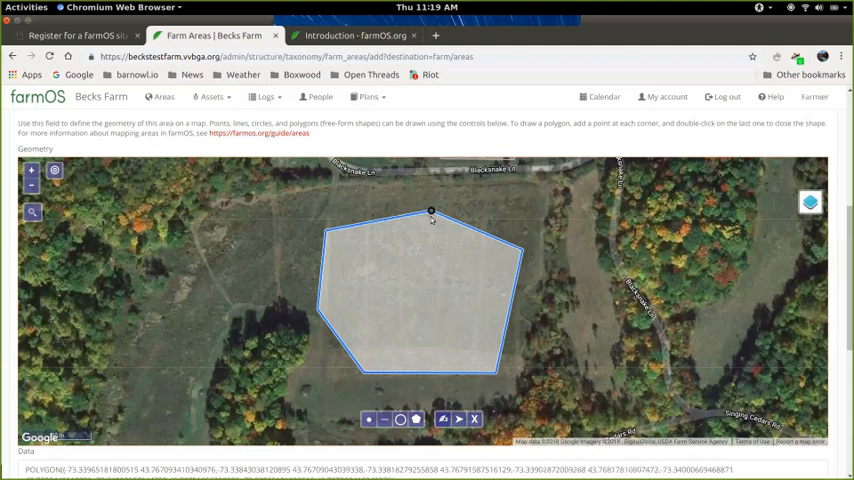
# Move two vertices of the Field C boundary to cut an inward notch into one side
pyautogui.moveTo(430, 212); pyautogui.dragTo(418, 298)
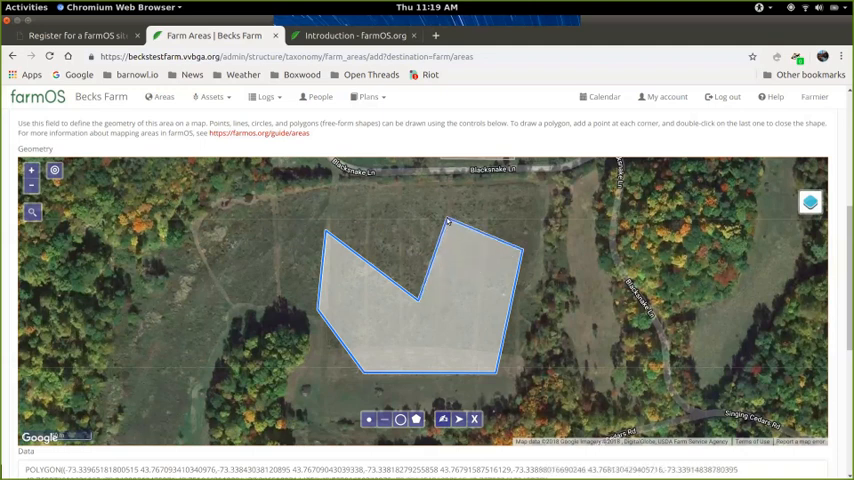
pyautogui.moveTo(448, 222); pyautogui.dragTo(396, 224)
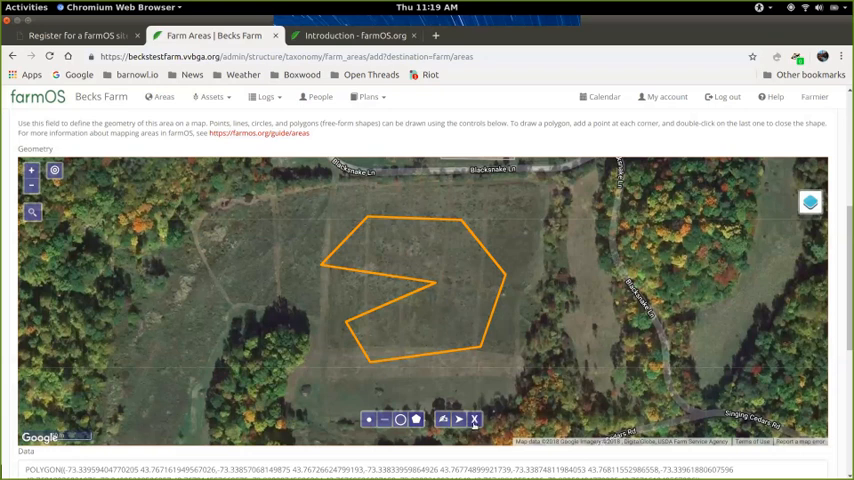
pyautogui.moveTo(460, 420)
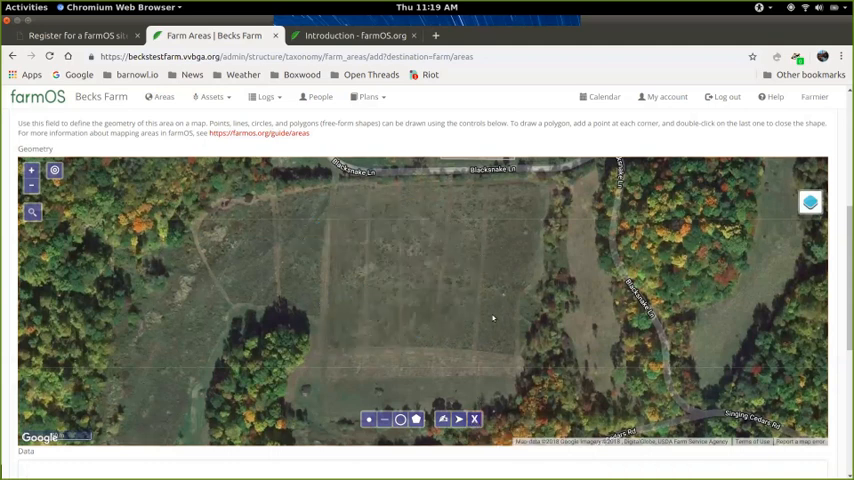
pyautogui.moveTo(608, 260)
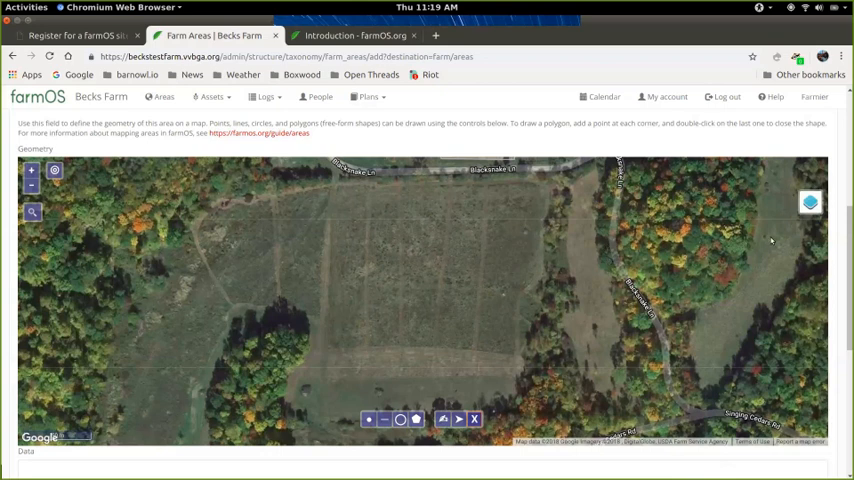
pyautogui.click(810, 204)
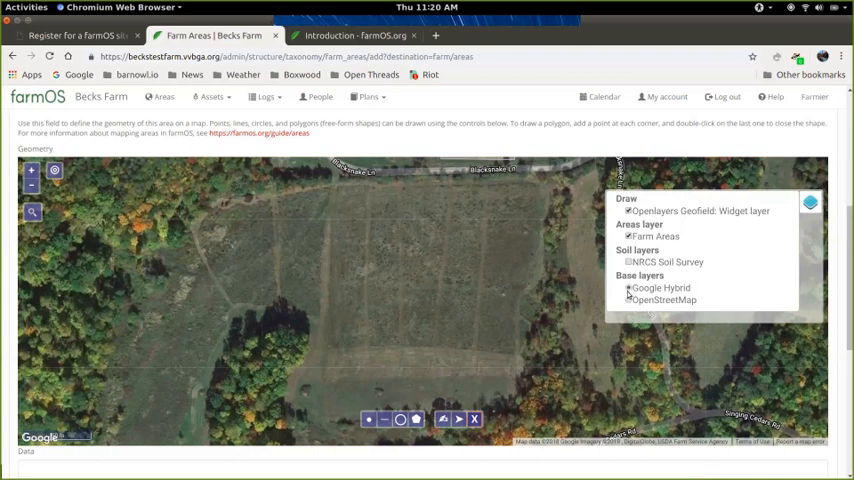
pyautogui.click(810, 204)
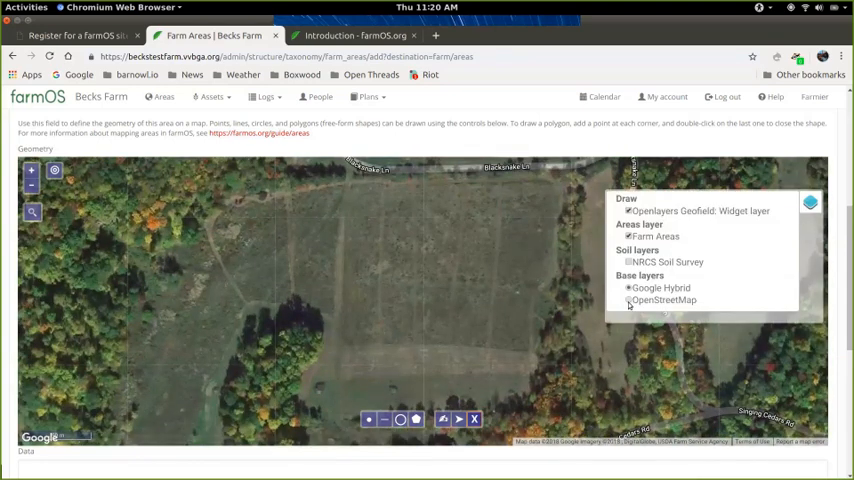
pyautogui.click(630, 300)
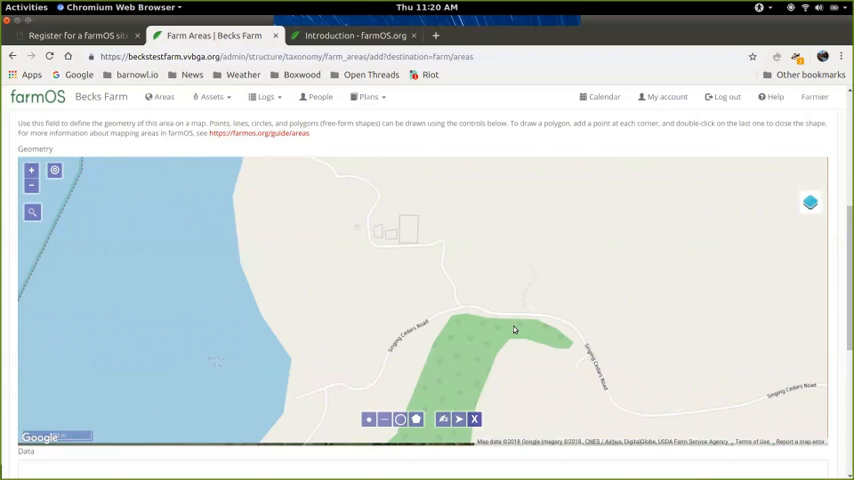
pyautogui.moveTo(404, 290)
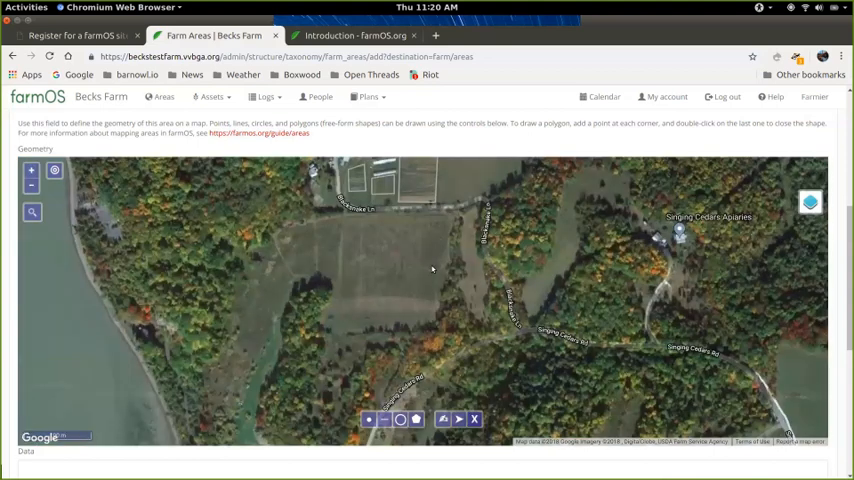
# Zoom the satellite map onto the farmstead buildings and cultivated plots
pyautogui.click(810, 202)
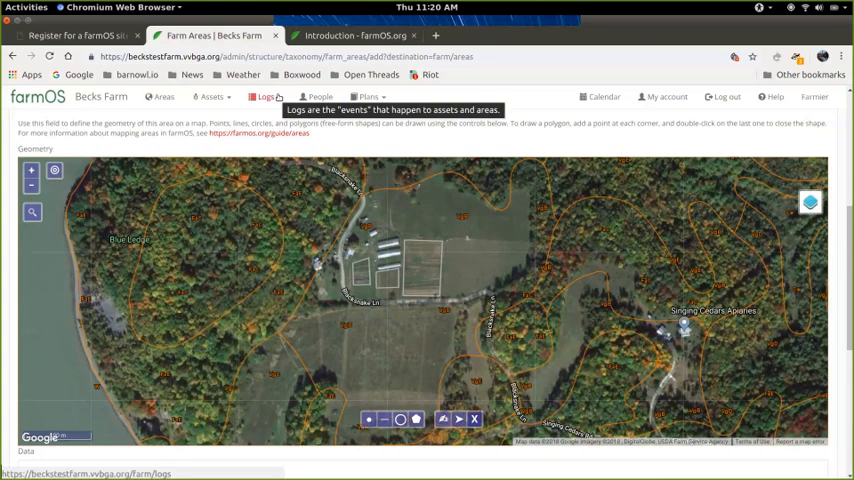
pyautogui.moveTo(572, 290)
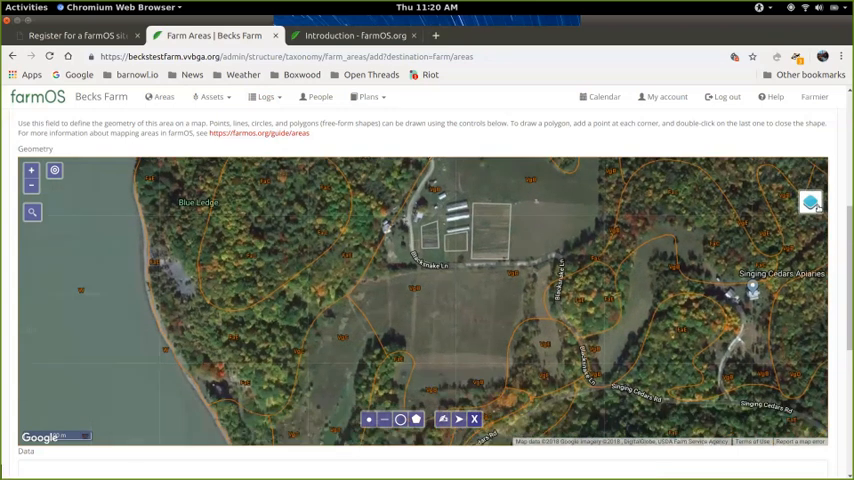
pyautogui.click(810, 204)
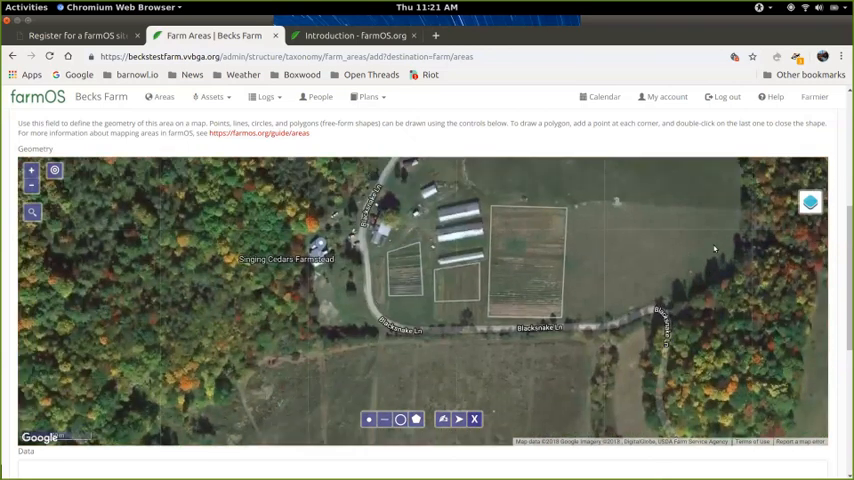
# Toggle the Farm Areas and Geofield widget layers and zoom close to the drawn geometry
pyautogui.click(810, 202)
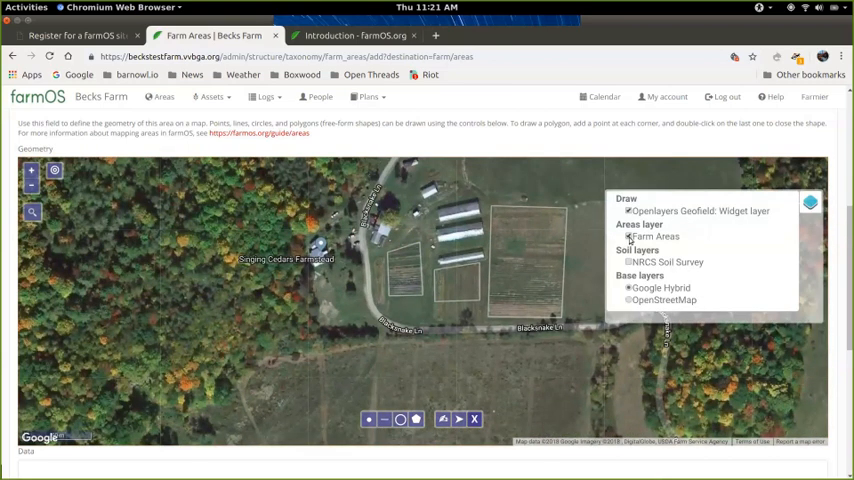
pyautogui.click(630, 236)
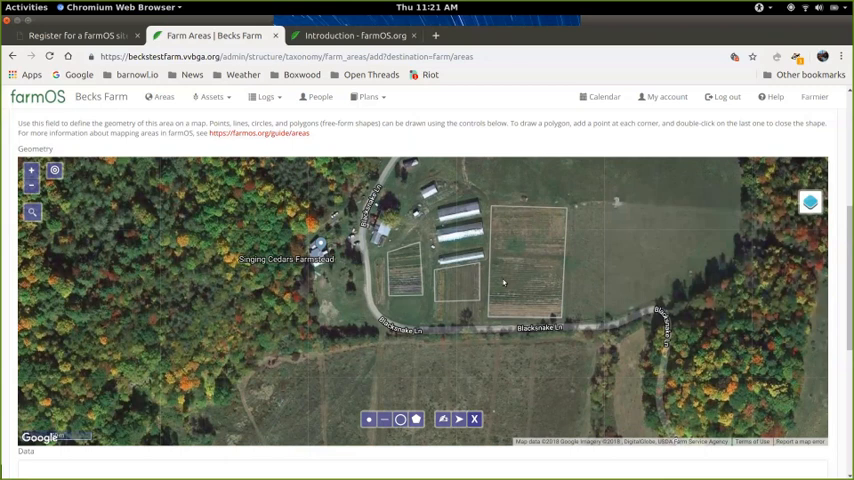
pyautogui.click(810, 202)
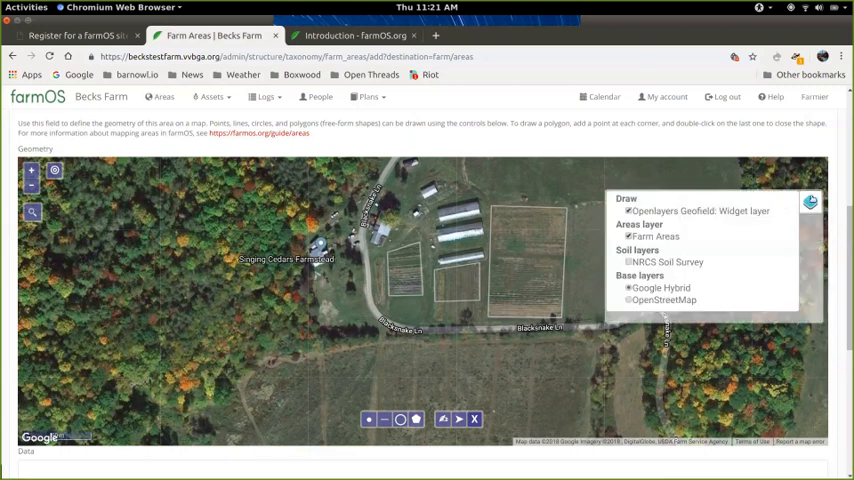
pyautogui.click(630, 212)
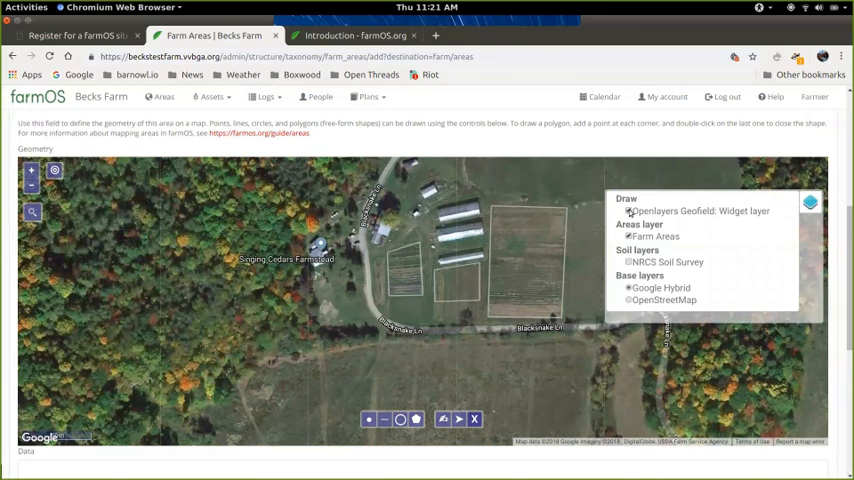
pyautogui.click(810, 202)
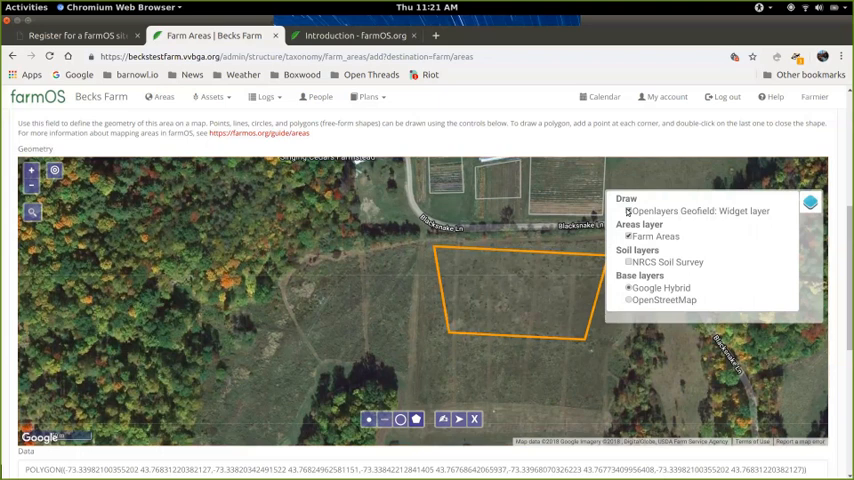
pyautogui.moveTo(628, 212)
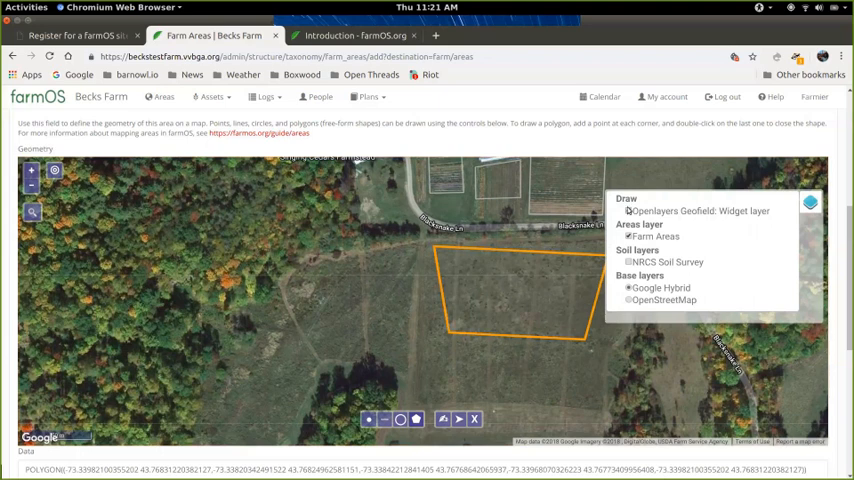
pyautogui.click(810, 204)
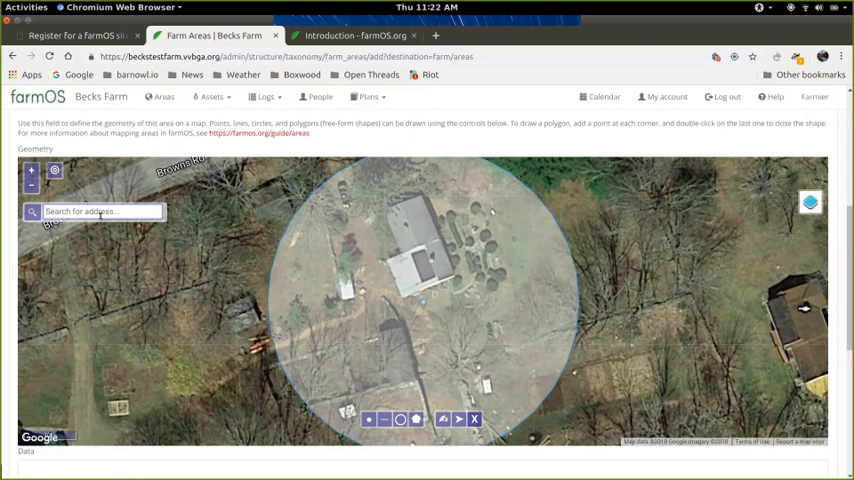
# Search the geometry map for house number 477 to centre on that address
pyautogui.write('477')
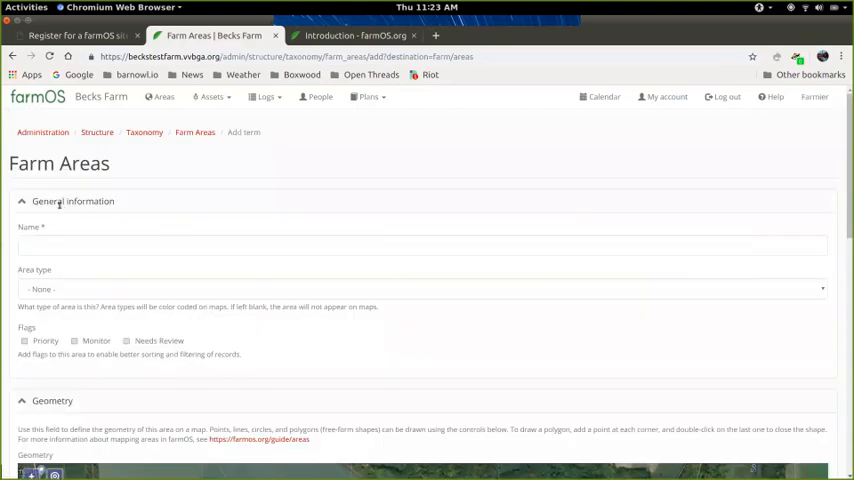
# Enter 'Field C' as the name of the new area
pyautogui.write('Field C')
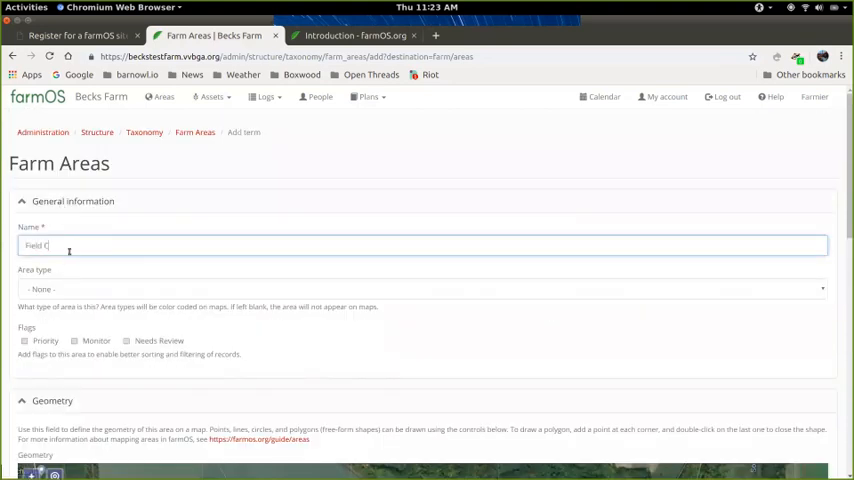
pyautogui.click(424, 288)
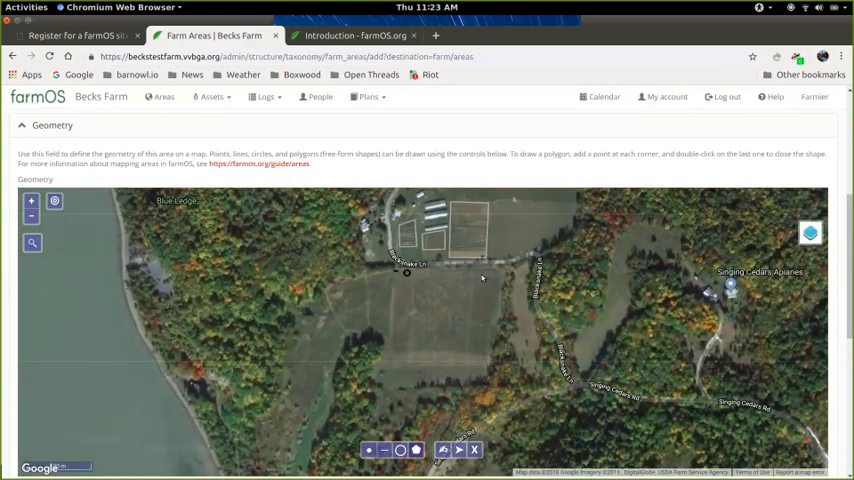
# Draw a rectangular boundary for Field C over the field on the satellite map
pyautogui.click(490, 356)
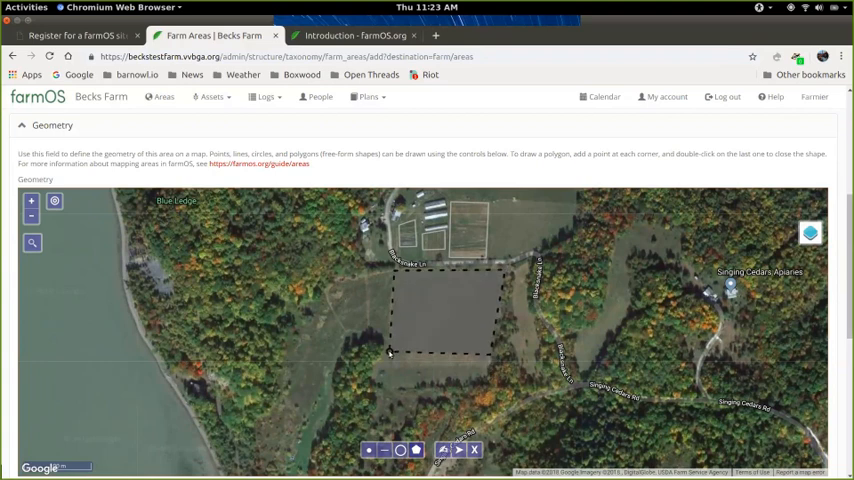
pyautogui.scroll(-3)
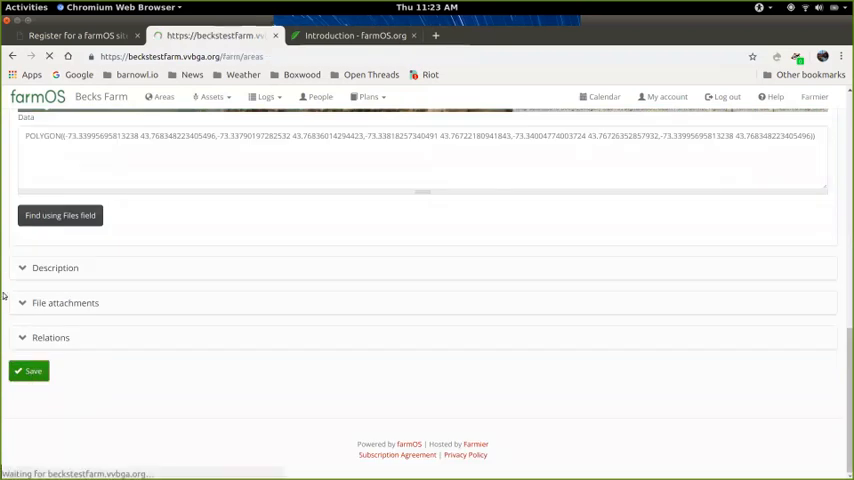
# Save Field C, then view field b's details (1.13 acres, one input log) on the areas map
pyautogui.click(30, 372)
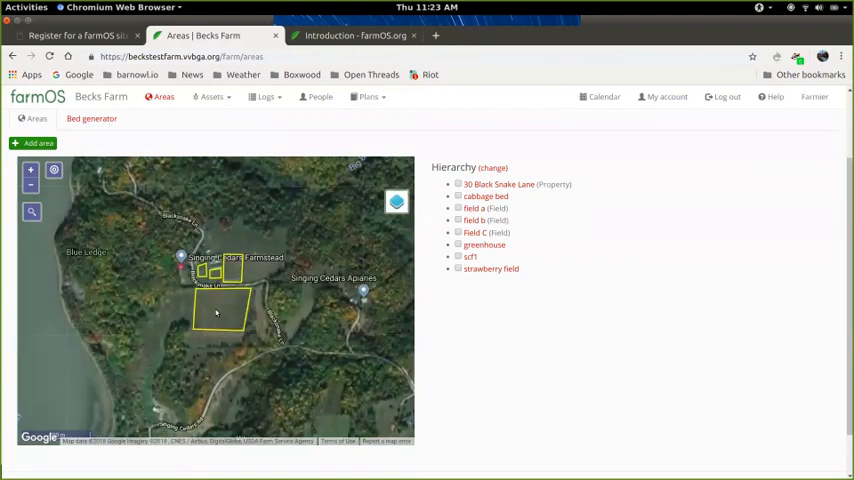
pyautogui.click(218, 316)
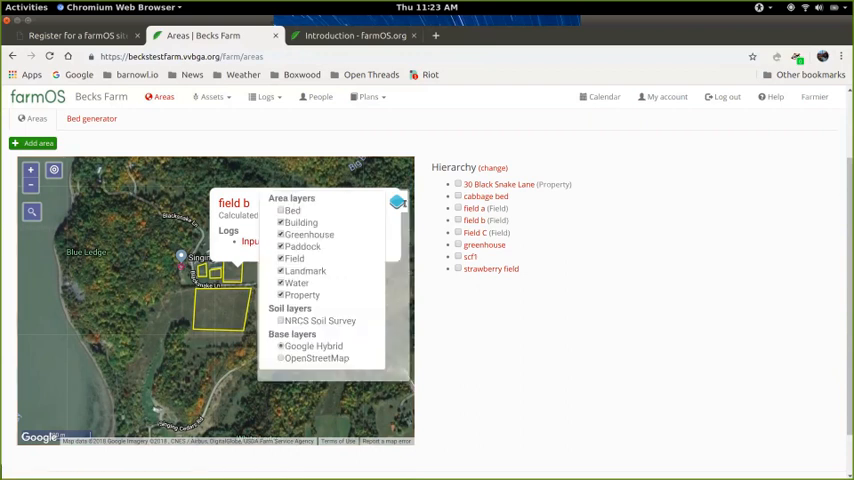
pyautogui.click(396, 204)
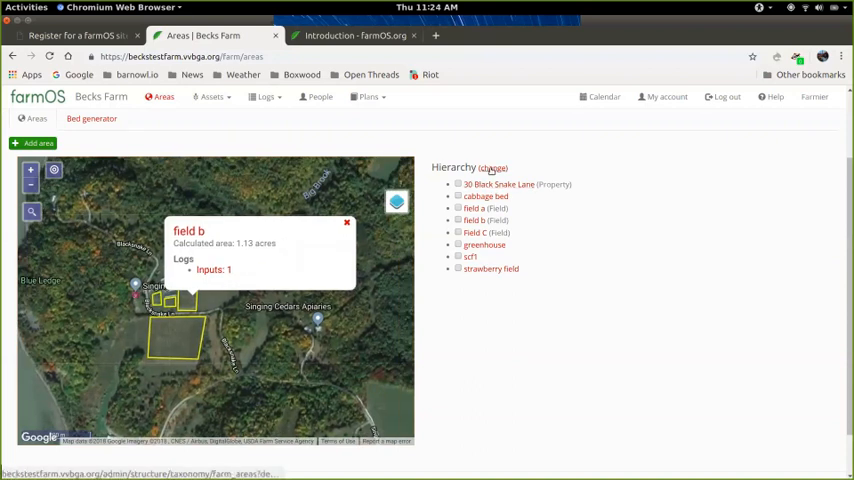
# Open the field b area record to remove its 60 child bed areas
pyautogui.click(494, 168)
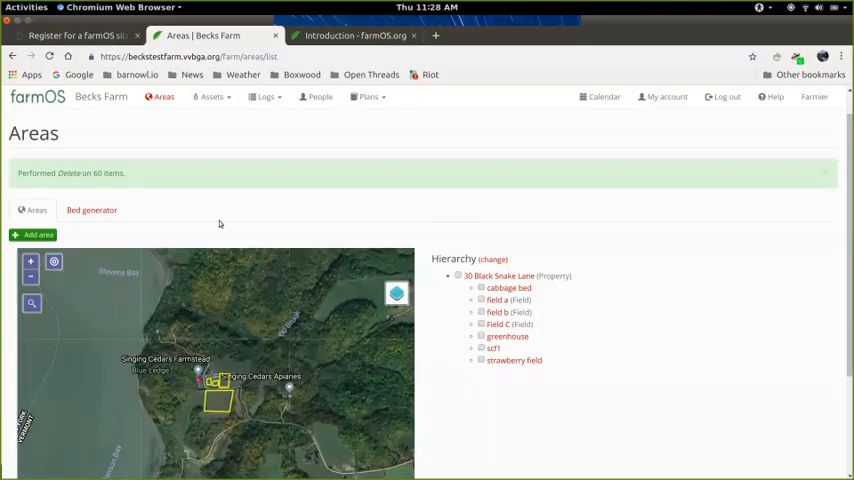
pyautogui.moveTo(240, 220)
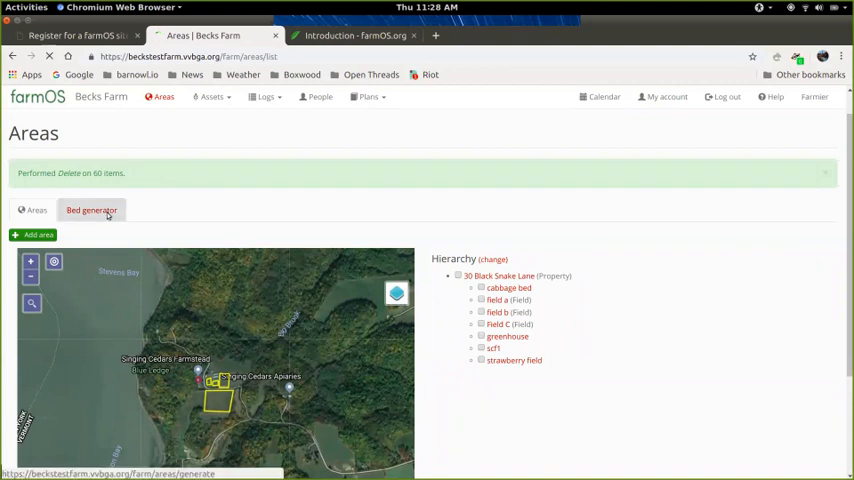
# Start the Bed generator with field b as the parent area for the new beds
pyautogui.click(92, 210)
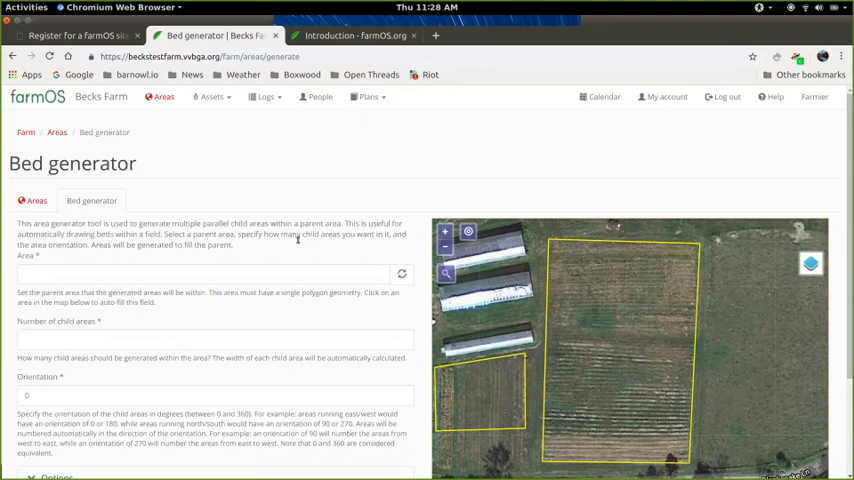
pyautogui.moveTo(164, 96)
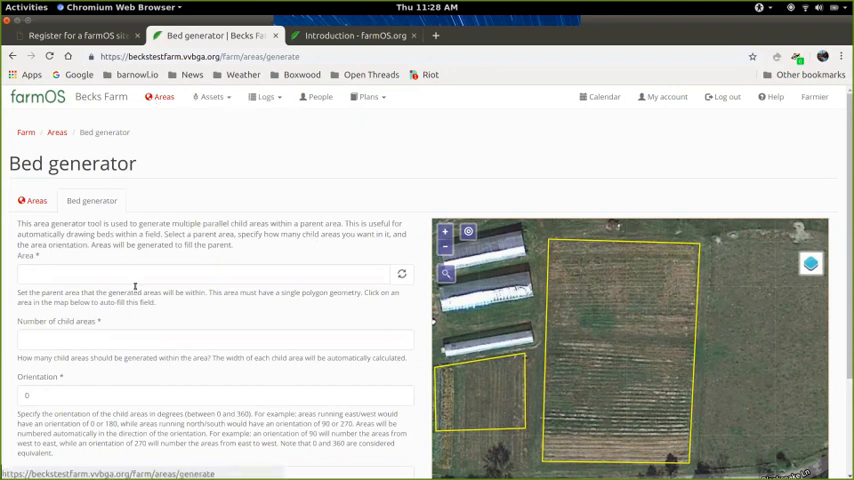
pyautogui.click(200, 272)
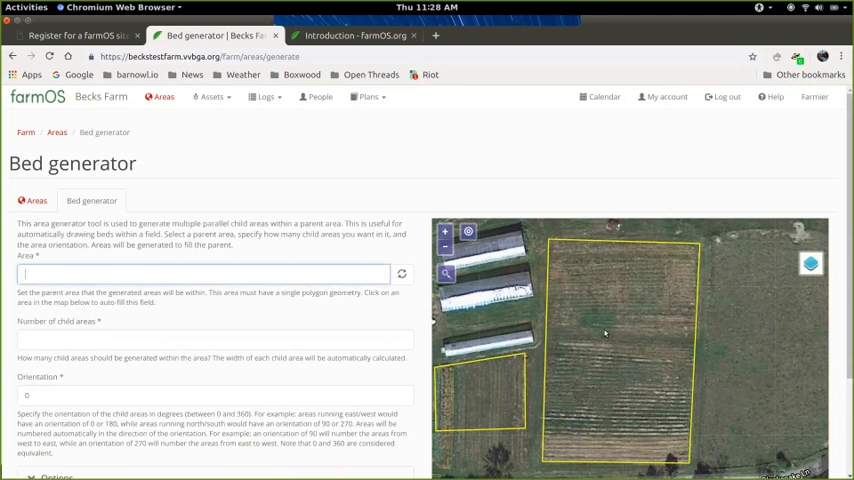
pyautogui.click(604, 336)
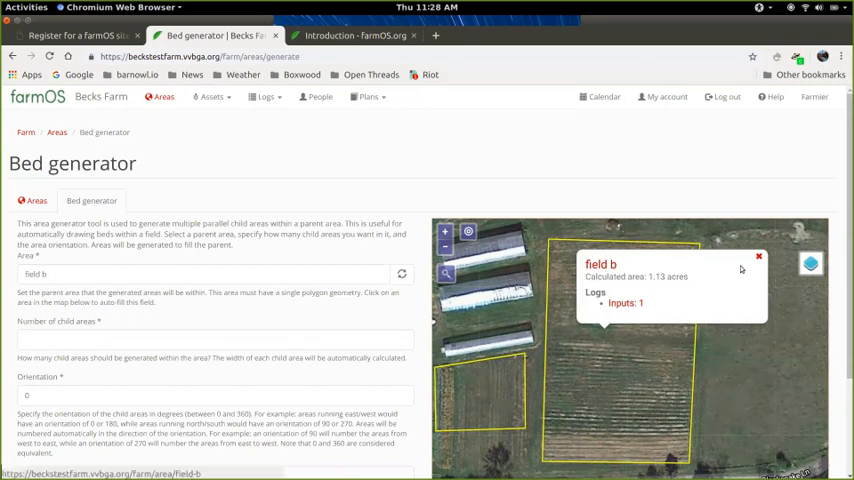
pyautogui.click(758, 256)
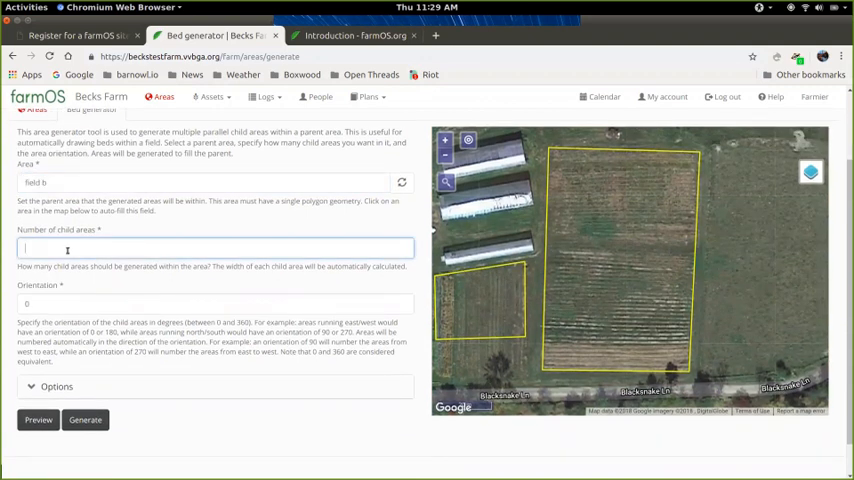
# Request 60 child areas and preview the bed layout across field b
pyautogui.write('60')
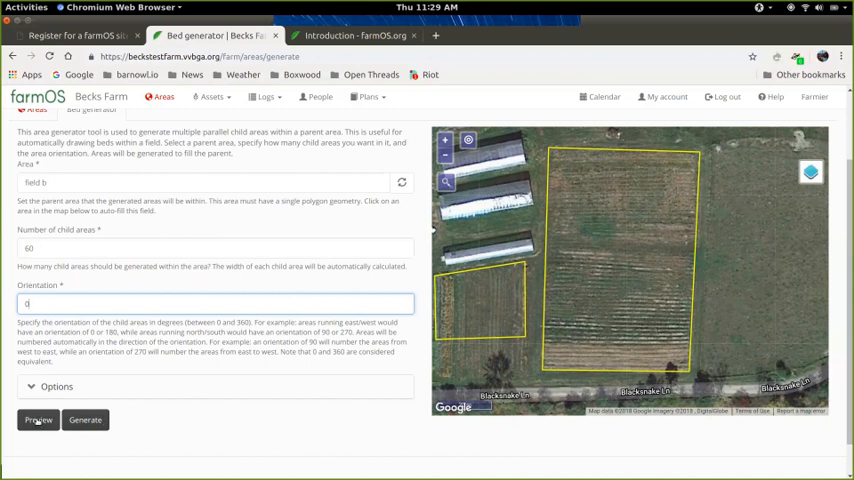
pyautogui.click(38, 420)
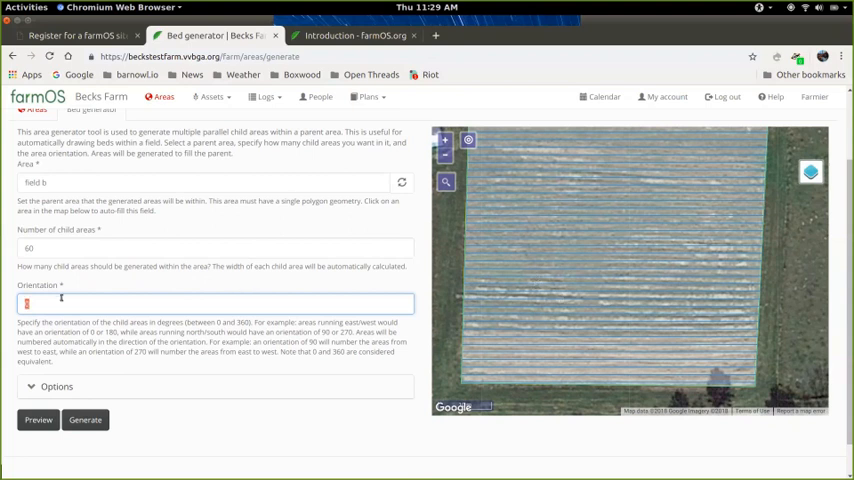
# Try bed orientations of 15, 180 and 18 degrees, then select the value to replace it
pyautogui.write('15')
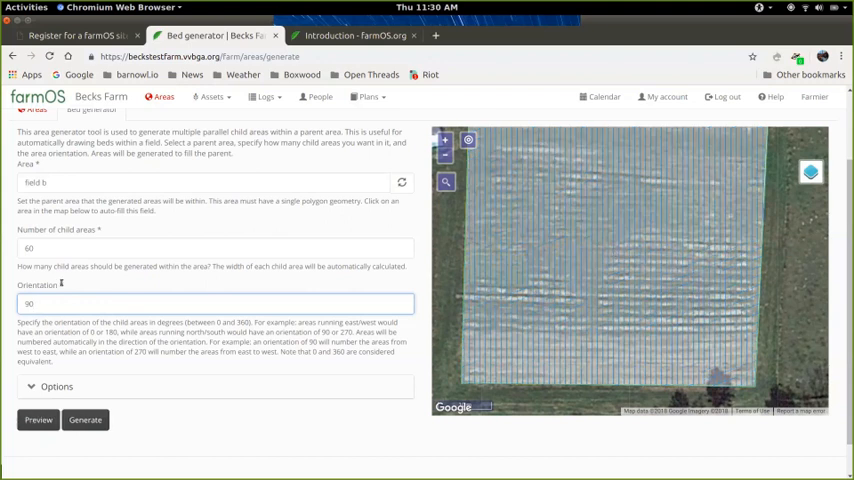
pyautogui.write('180')
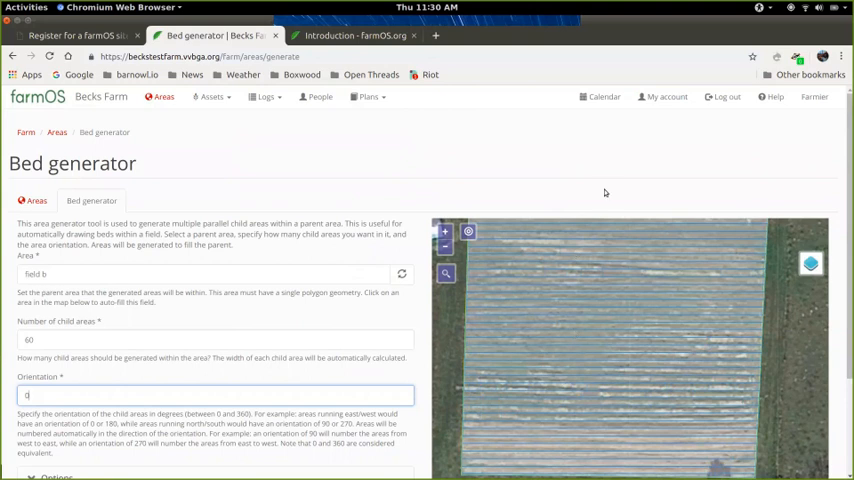
pyautogui.scroll(-3)
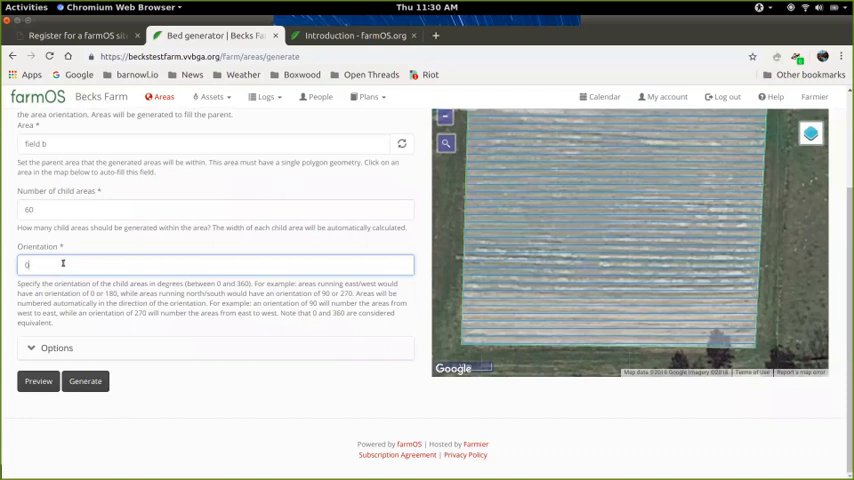
pyautogui.write('18')
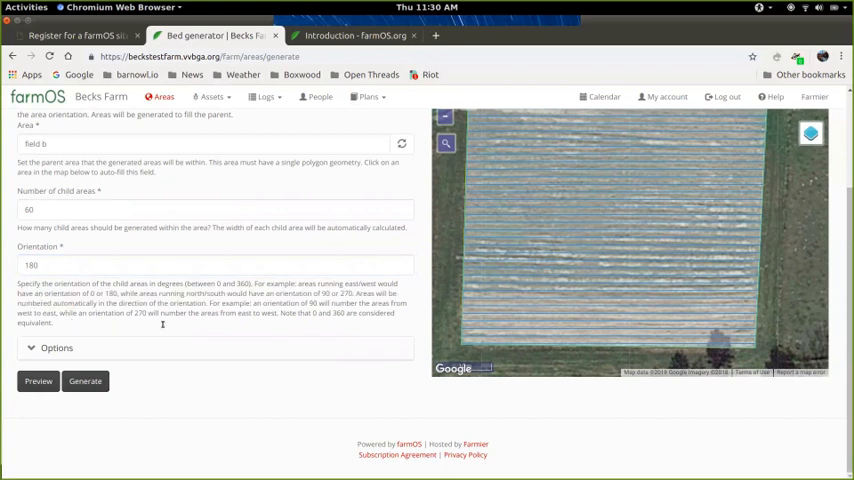
pyautogui.moveTo(38, 288); pyautogui.dragTo(56, 324)
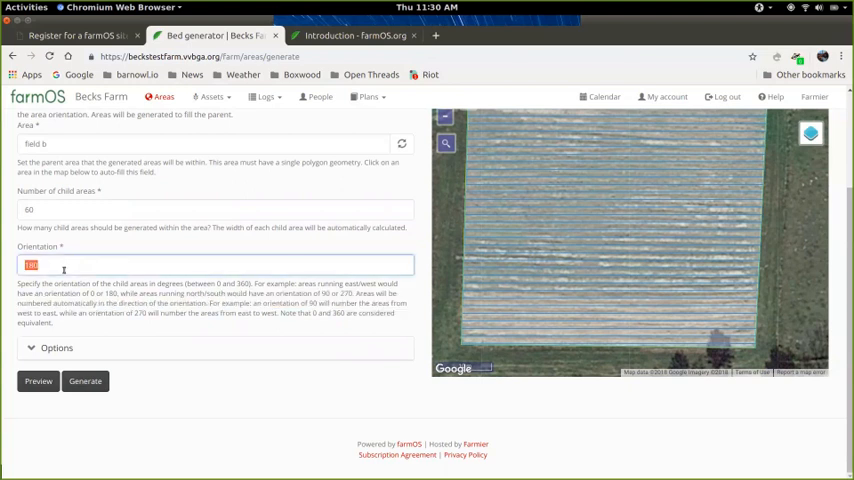
# Set orientation to 0 degrees and choose Bed as the generated area type under Options
pyautogui.write('0')
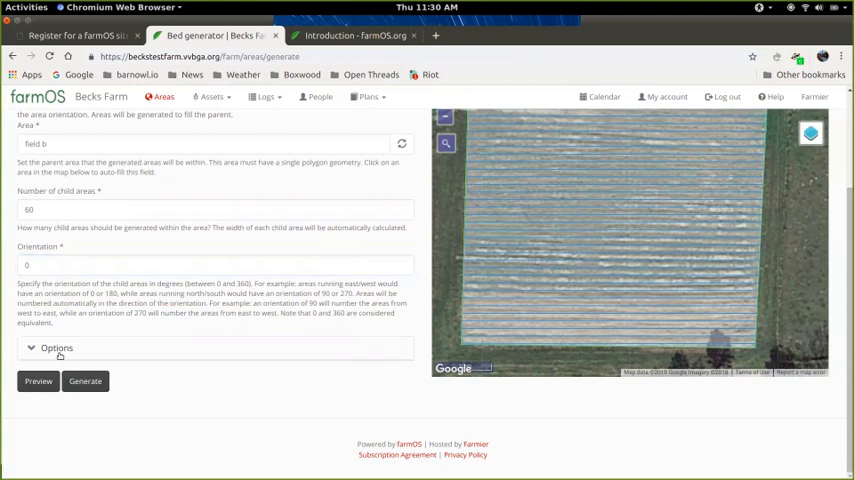
pyautogui.click(58, 348)
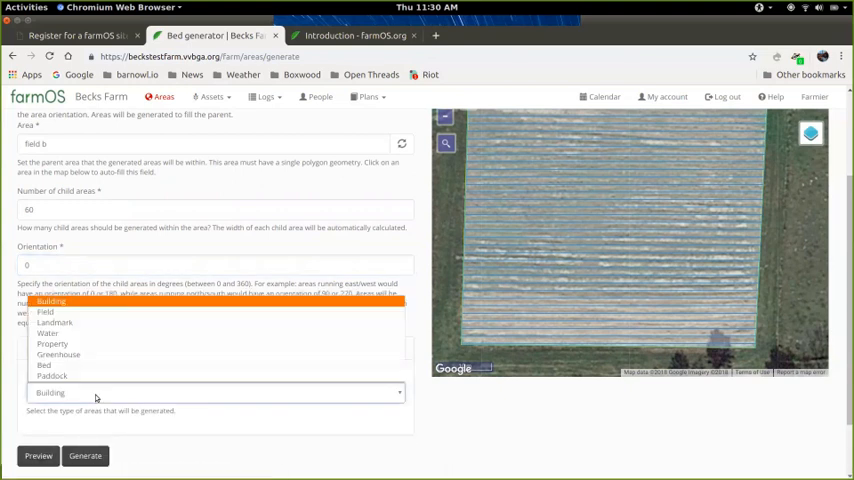
pyautogui.click(44, 364)
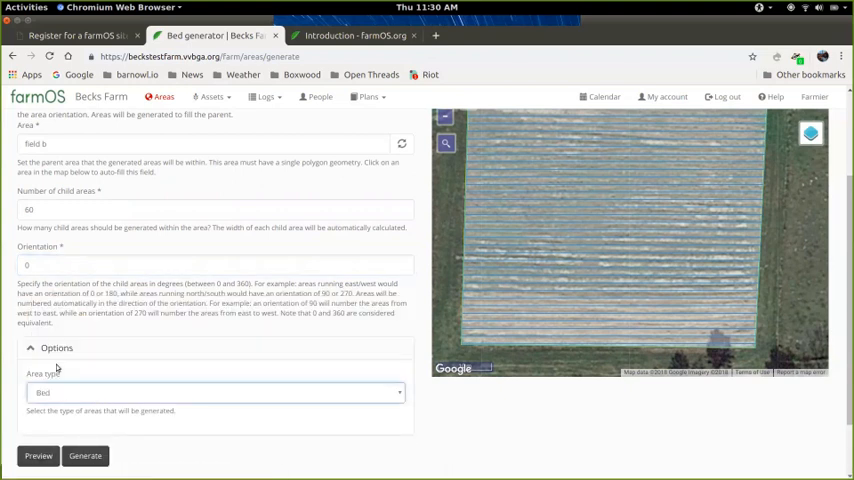
pyautogui.click(216, 392)
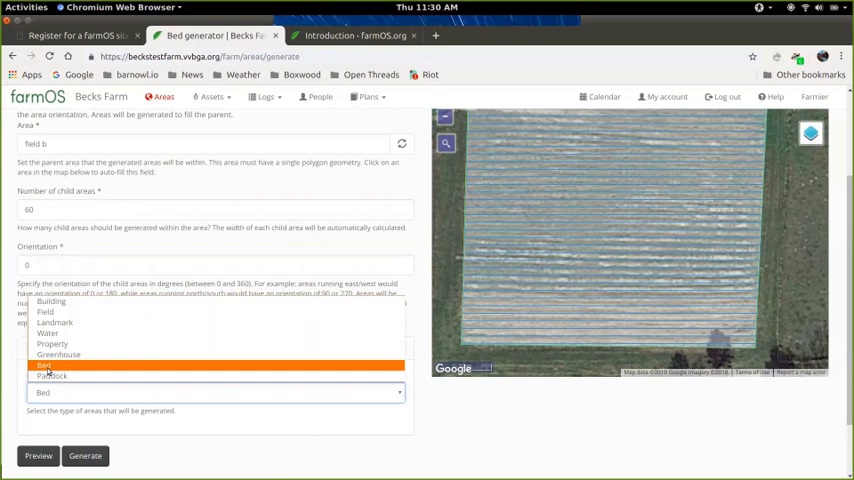
pyautogui.moveTo(56, 322)
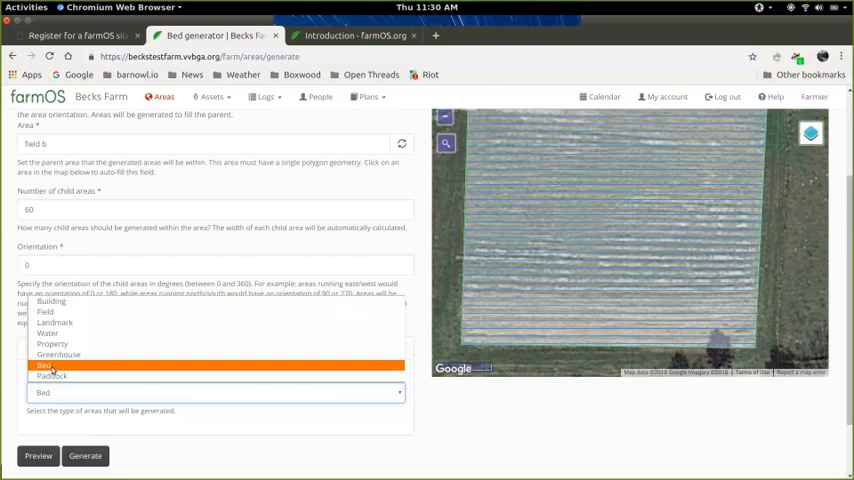
pyautogui.moveTo(52, 368)
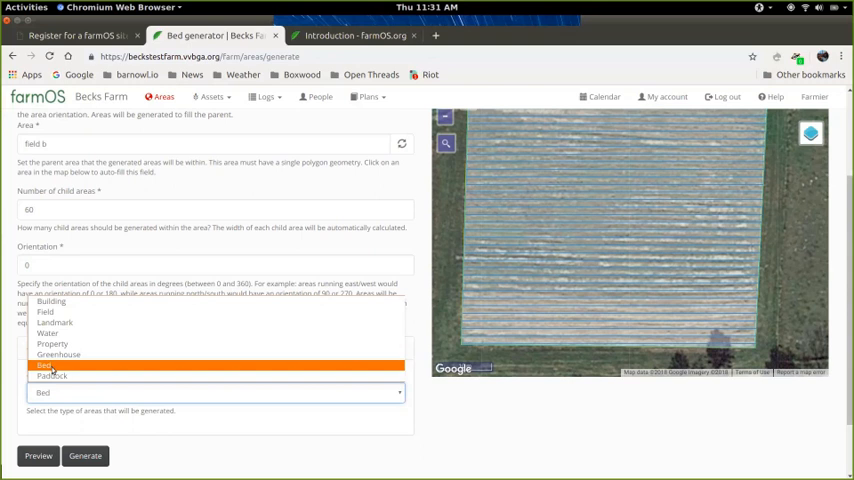
pyautogui.moveTo(52, 376)
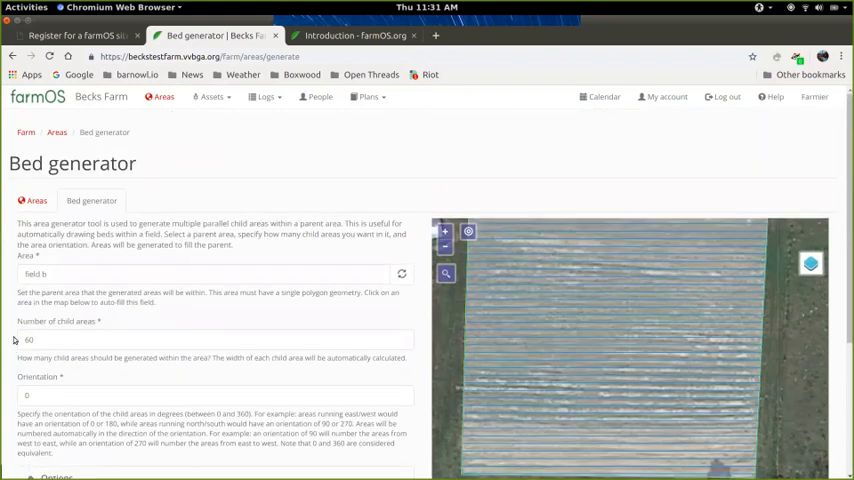
pyautogui.scroll(-3)
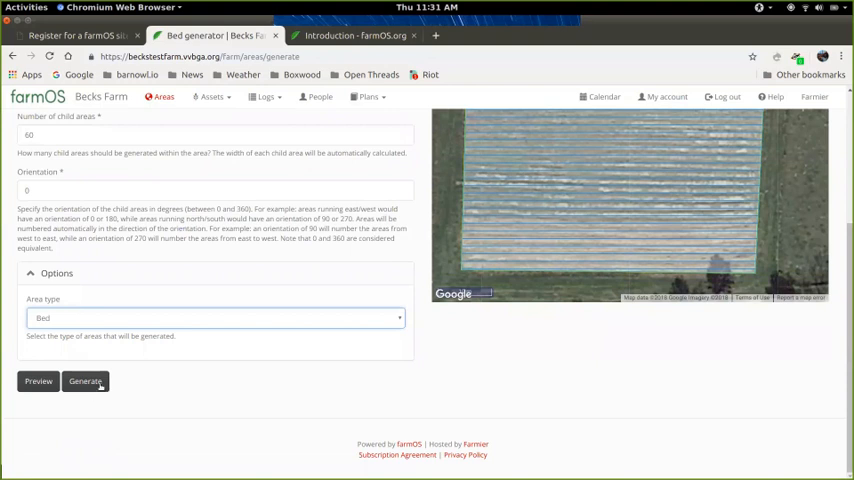
# Generate the beds so they appear under field b, numbered field b bed 1 onward
pyautogui.click(84, 380)
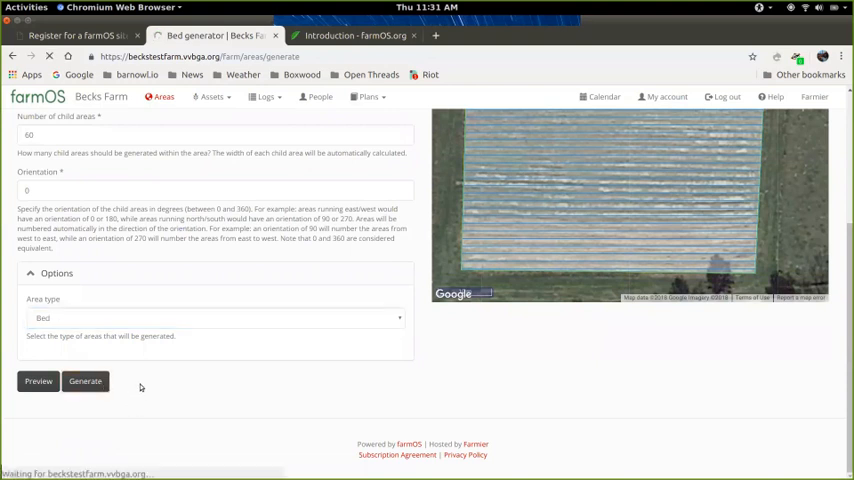
pyautogui.click(84, 380)
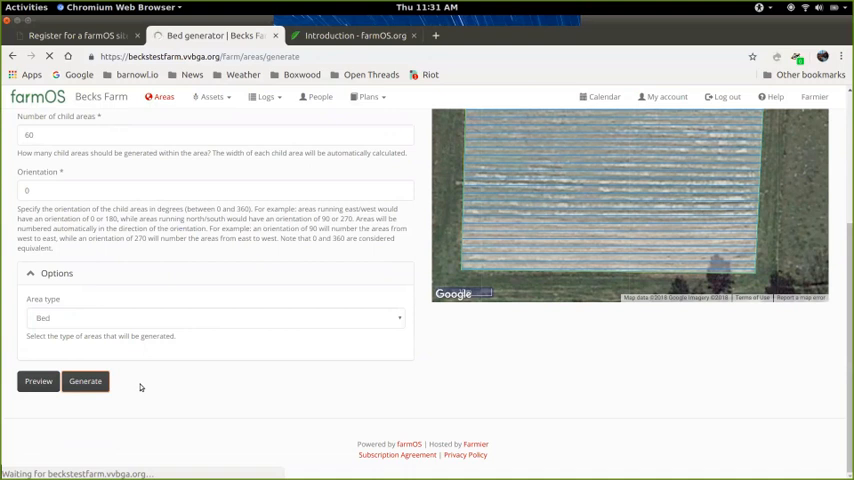
pyautogui.click(84, 380)
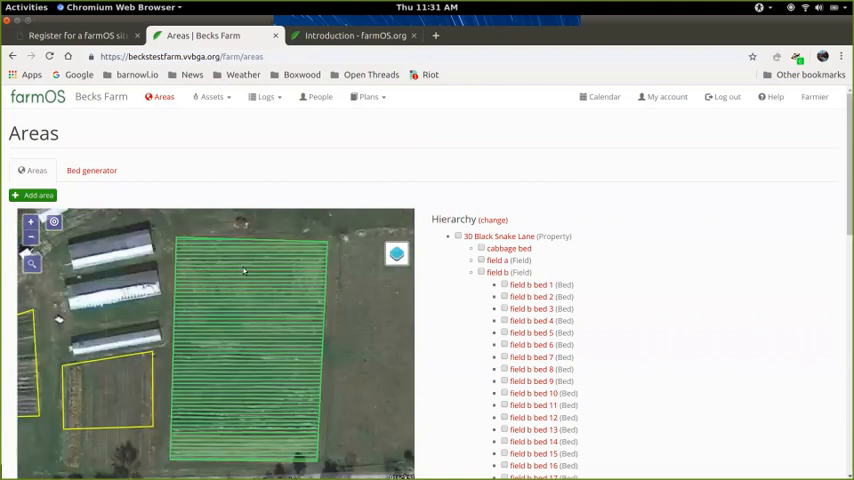
# Select bed 46 on the Areas map and go to the field b bed 46 record page
pyautogui.click(244, 270)
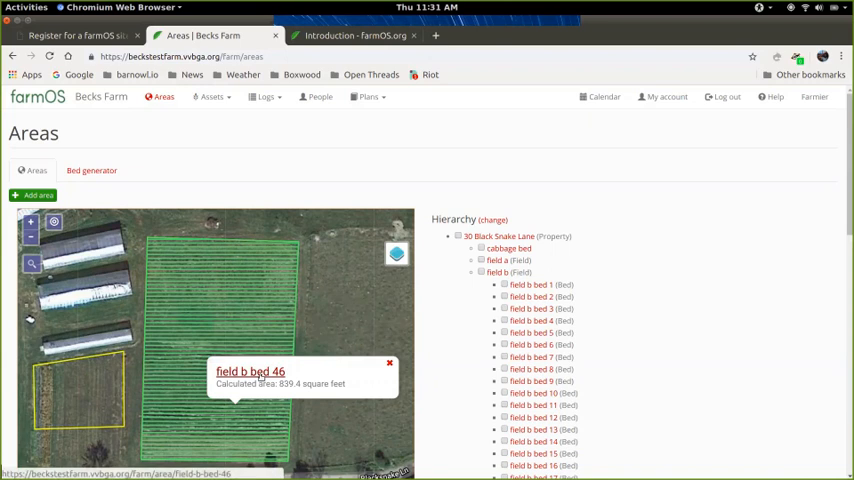
pyautogui.click(248, 372)
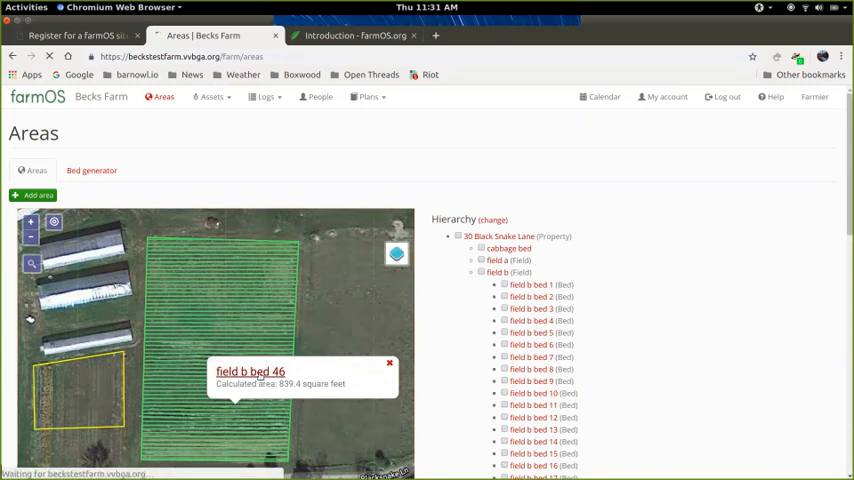
pyautogui.click(250, 372)
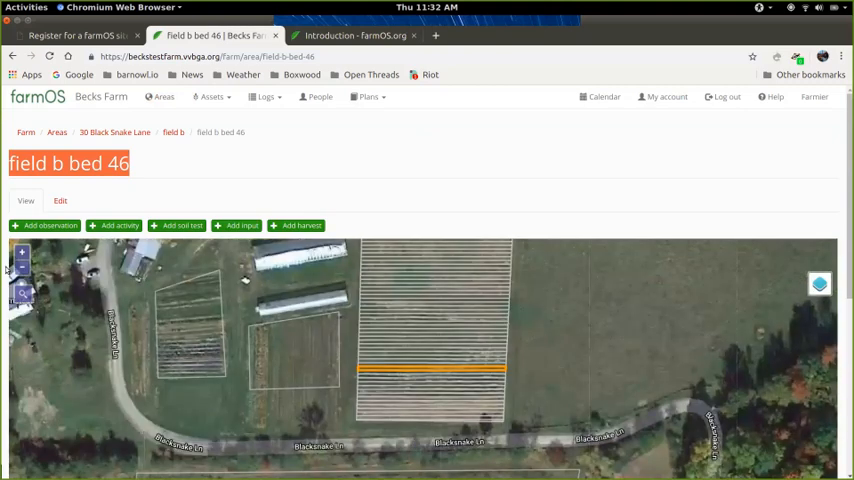
pyautogui.scroll(-3)
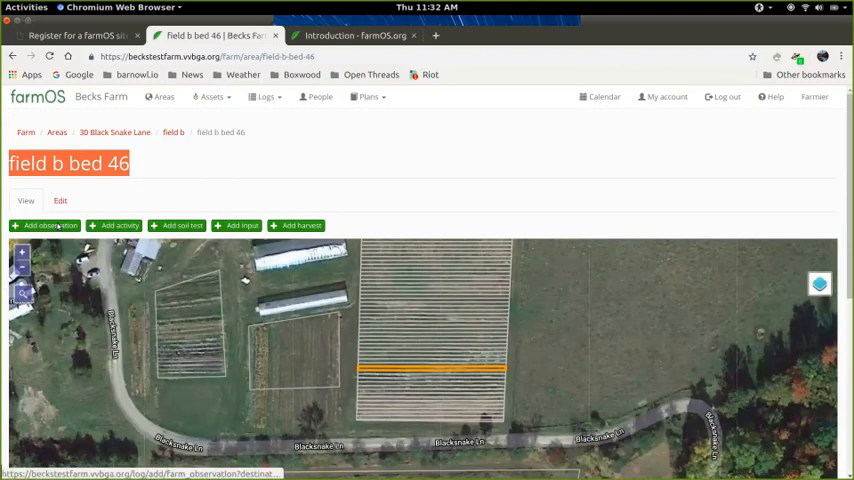
# Add and save an observation log named Caterpillar damage on field b bed 46
pyautogui.click(44, 224)
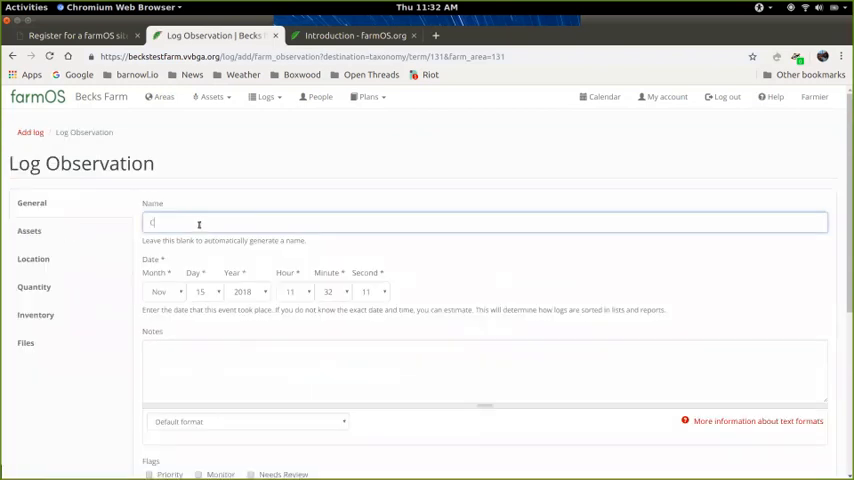
pyautogui.write('Cat')
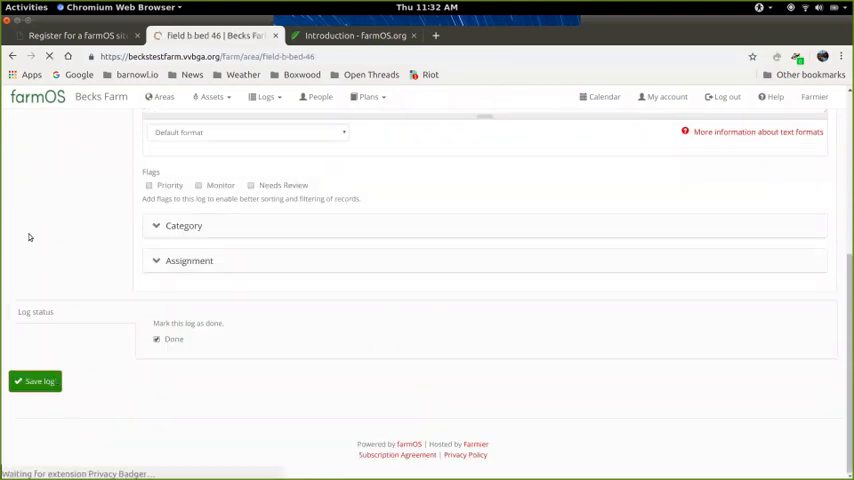
pyautogui.click(34, 380)
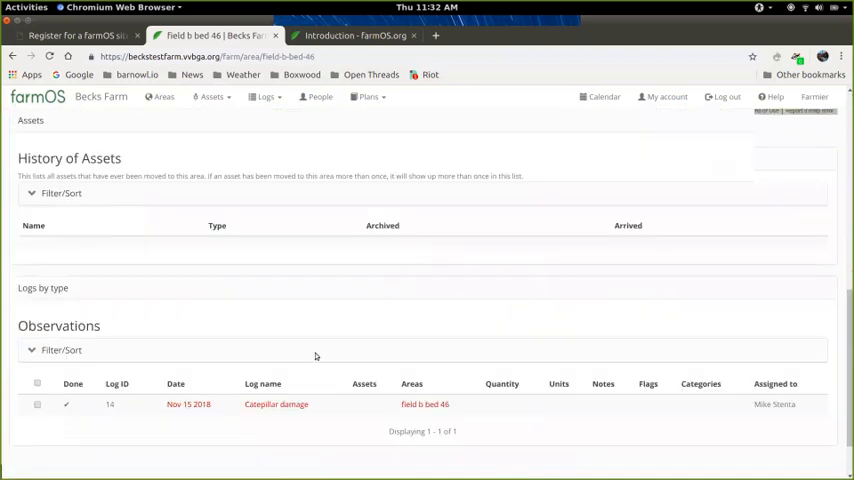
pyautogui.scroll(-3)
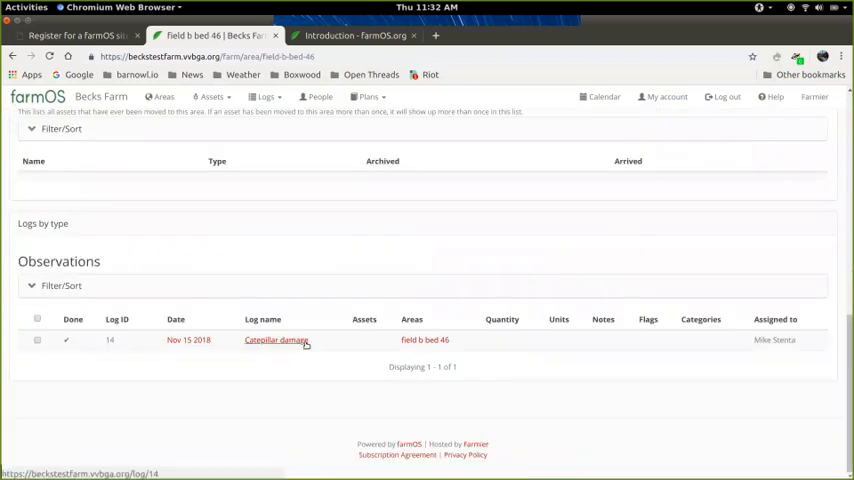